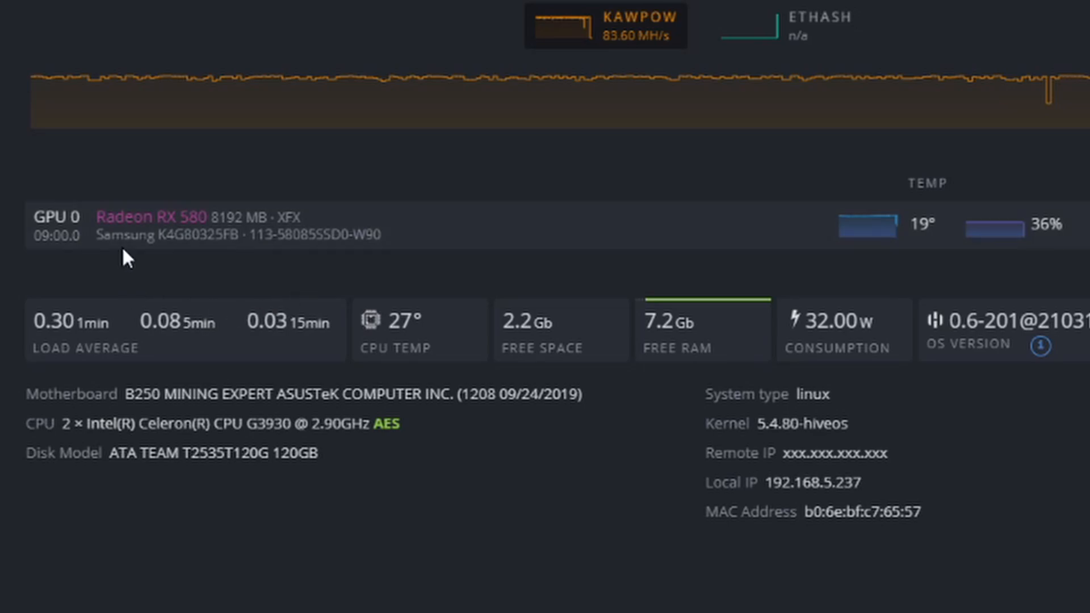
mouse_move(155, 256)
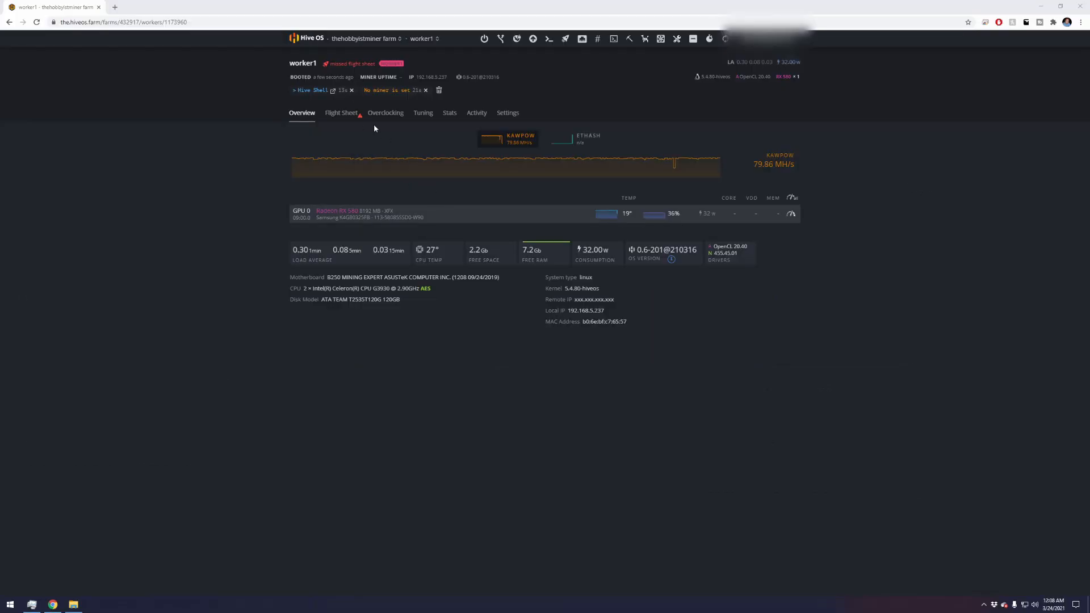
Remove the RVN RavenCoin–2miners–teamredminer flight sheet from worker1 and view the farm's flight sheets
left_click(341, 113)
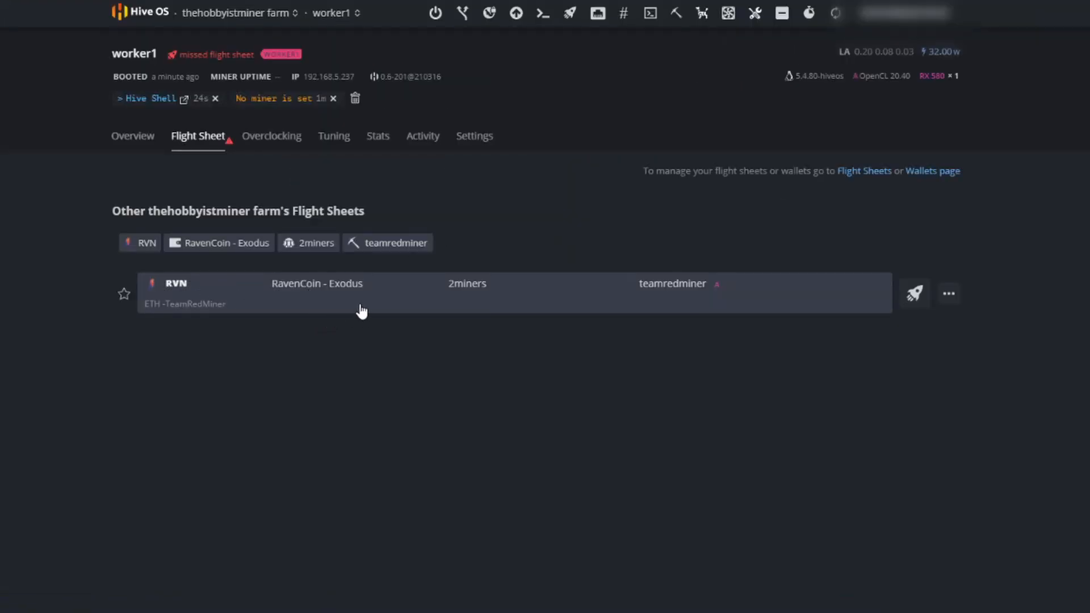
mouse_move(937, 315)
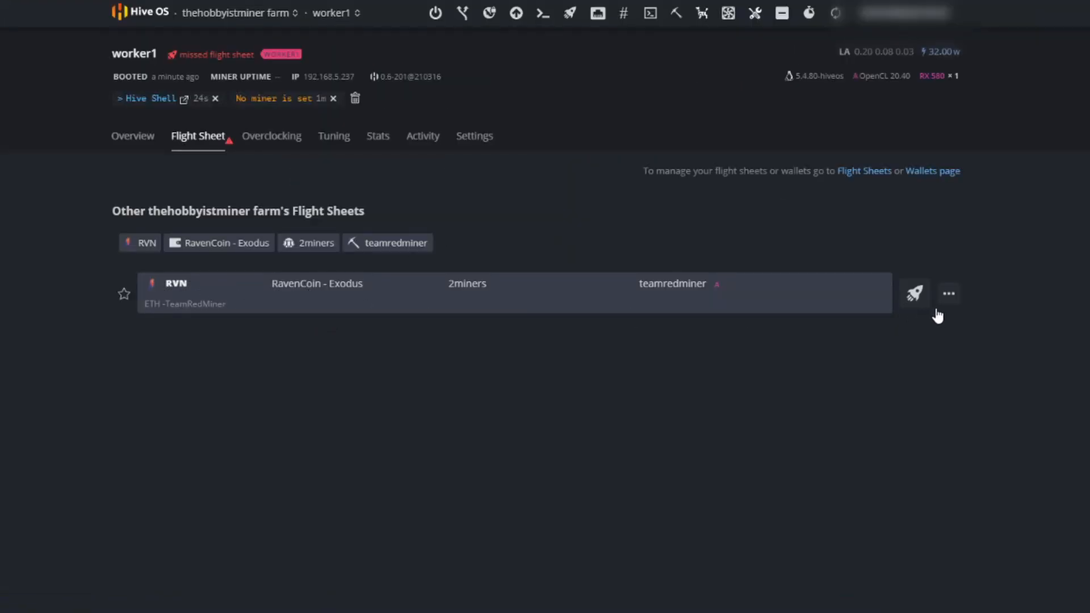
mouse_move(957, 312)
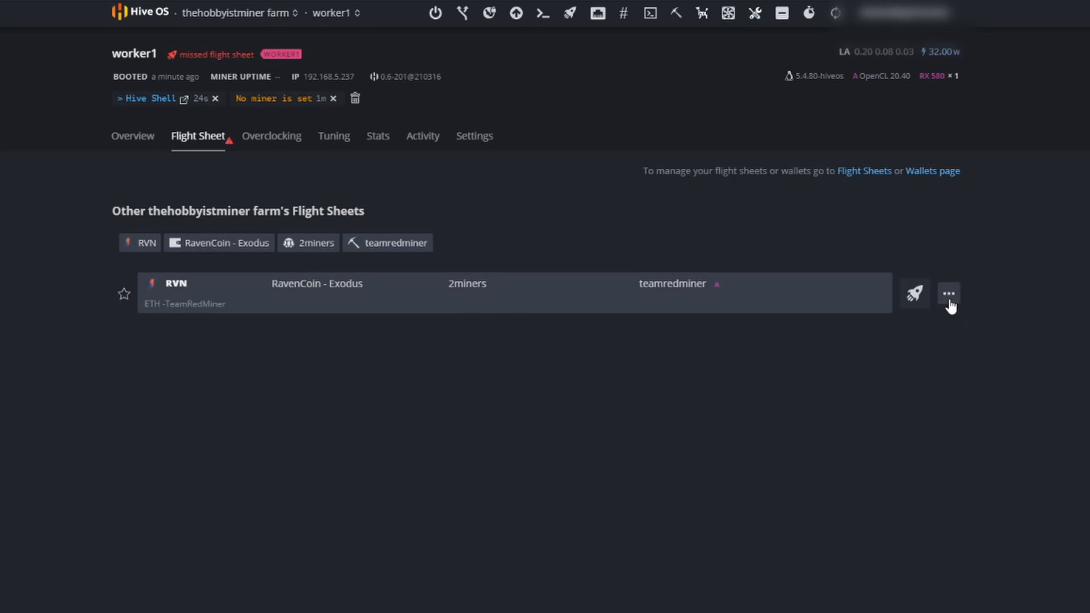
left_click(947, 293)
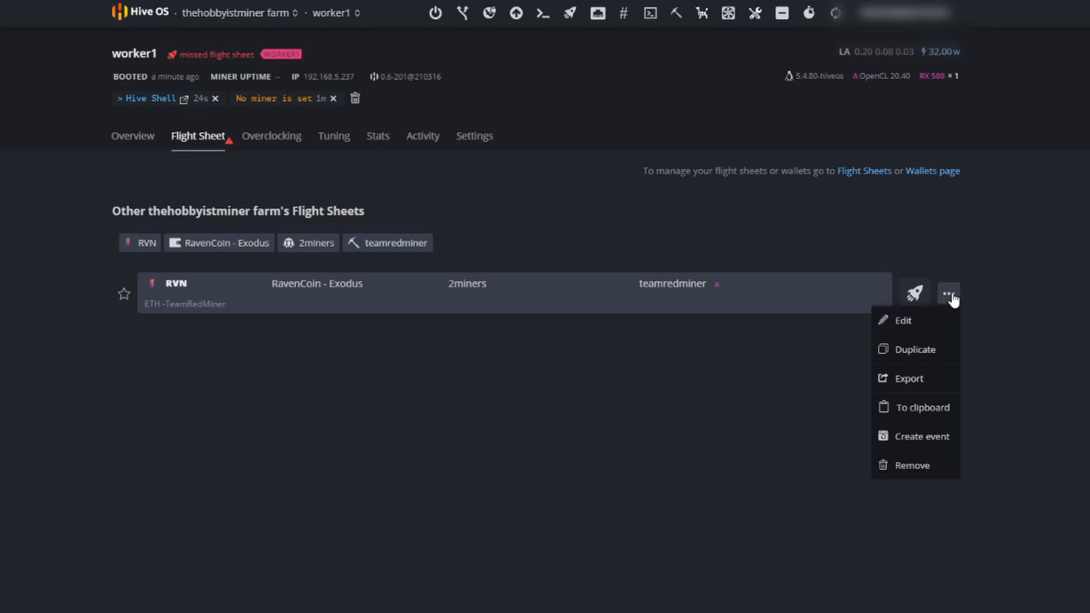
left_click(132, 135)
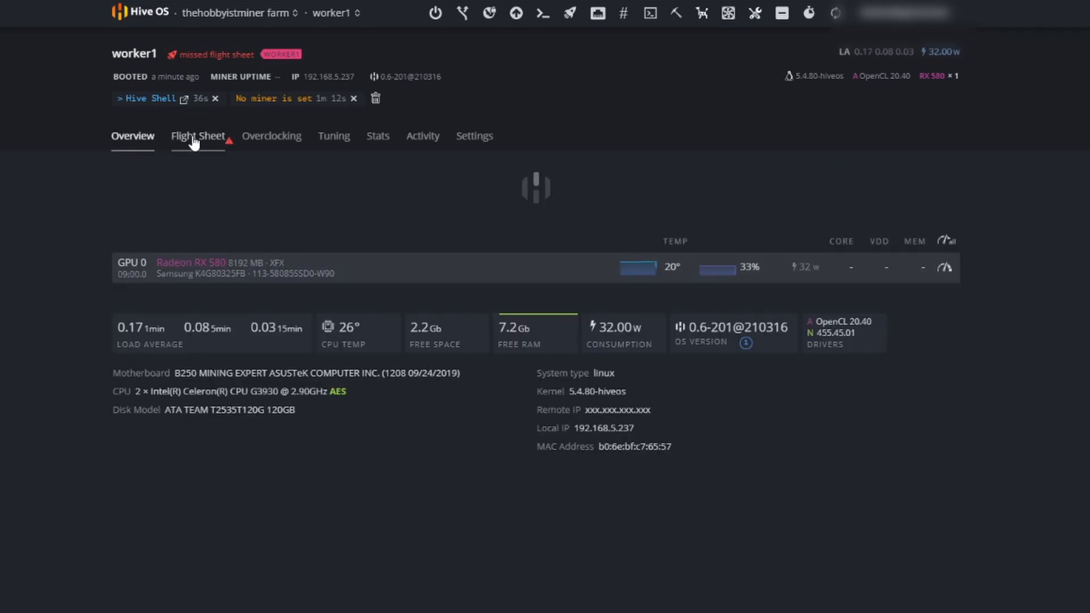
left_click(197, 136)
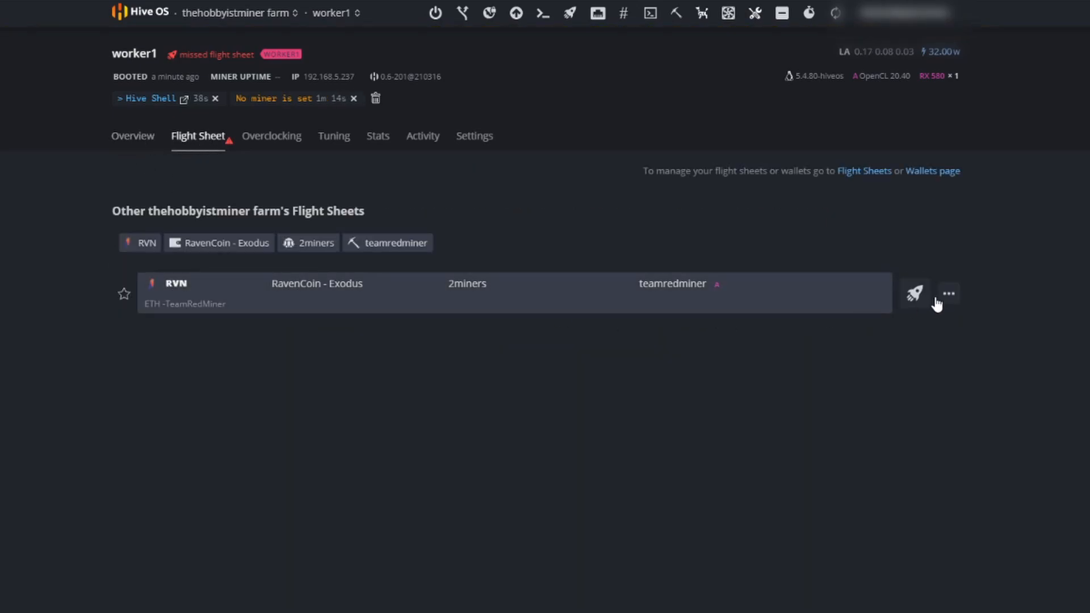
left_click(947, 293)
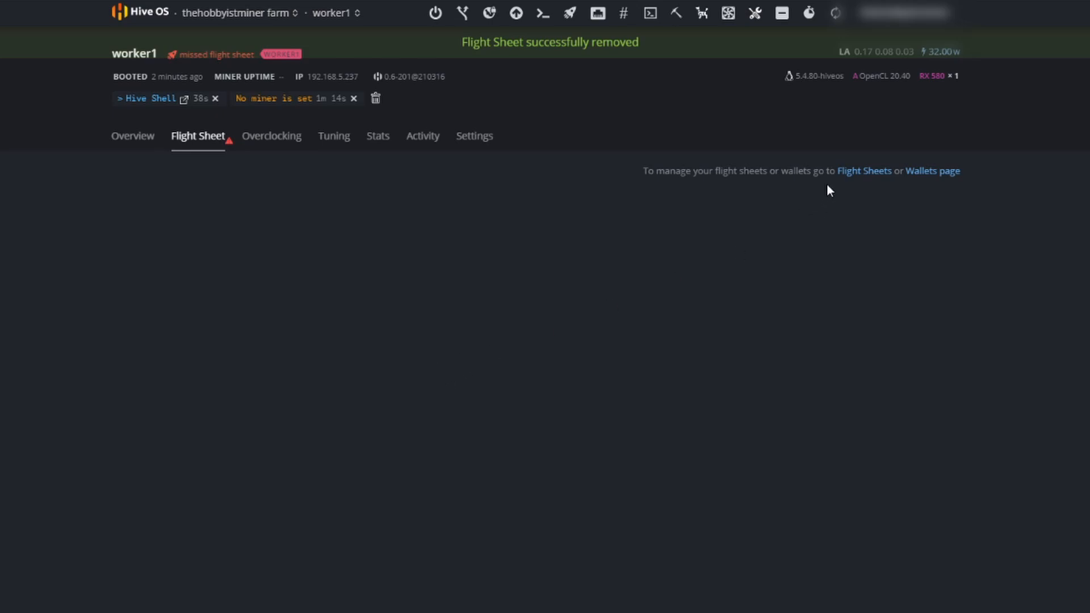
left_click(864, 170)
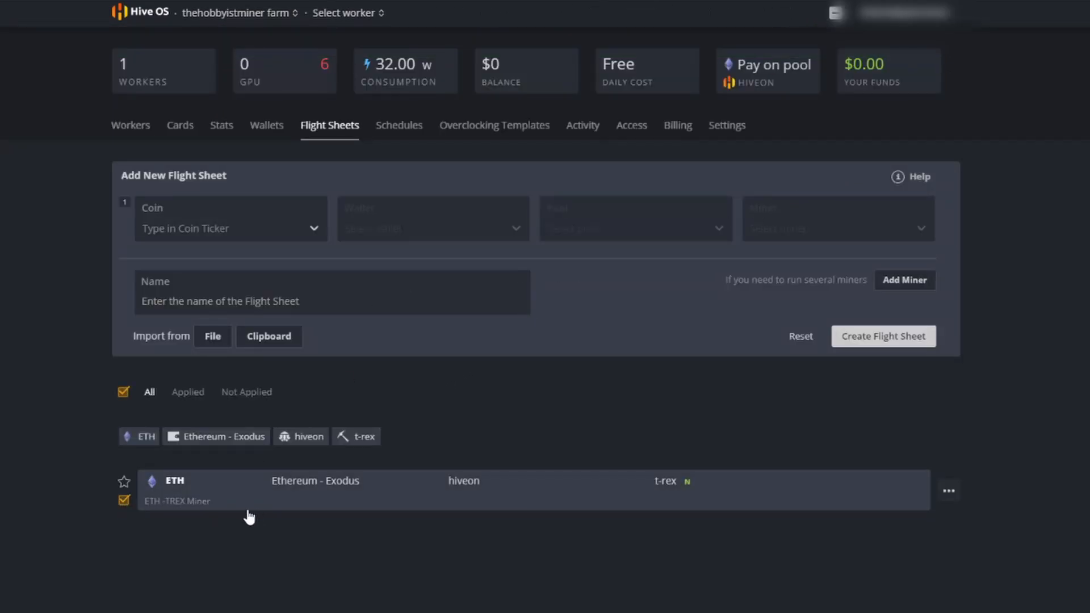
Look through the ETH sheet's options, the farm's wallets and worker1's flight sheet page
left_click(947, 490)
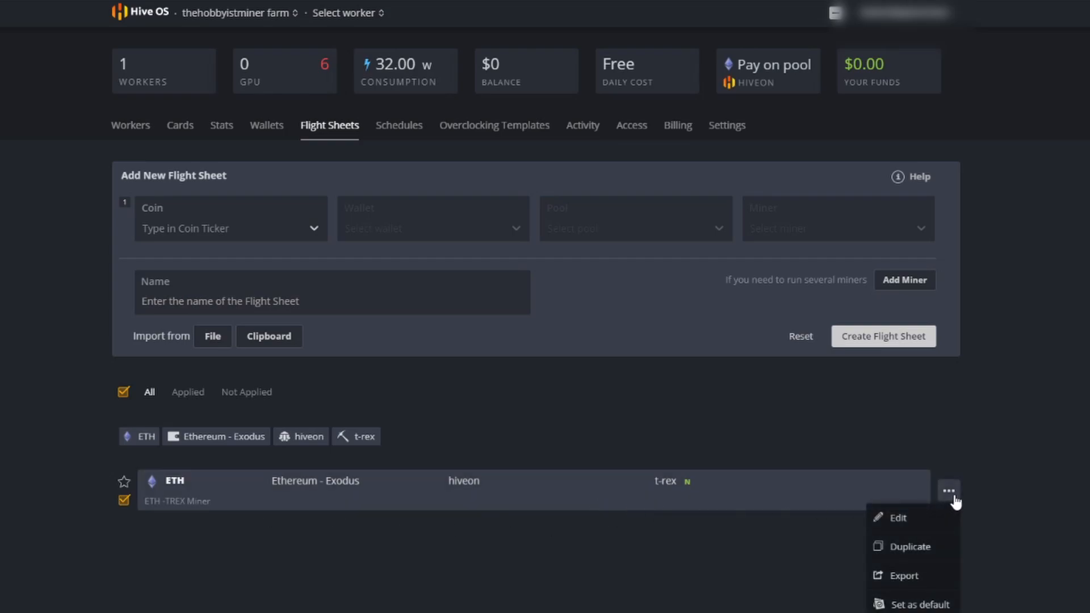
left_click(266, 125)
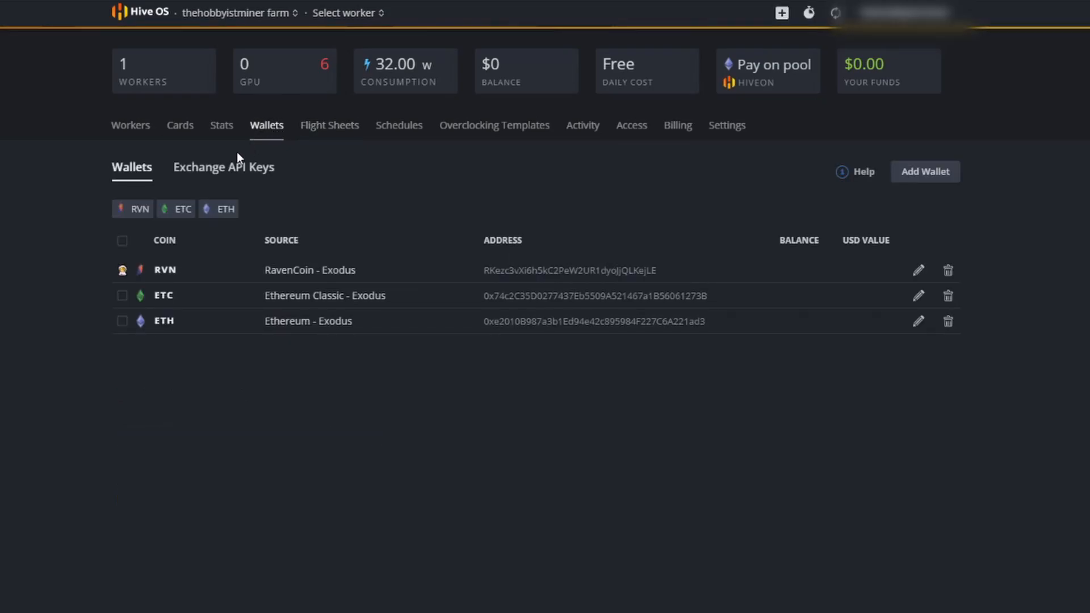
mouse_move(121, 272)
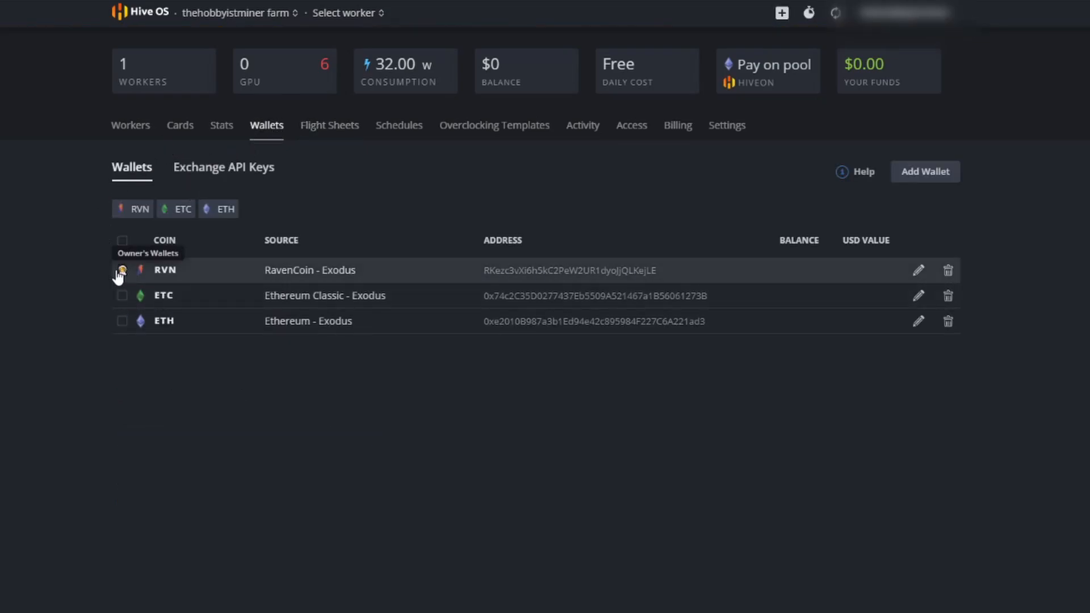
left_click(130, 124)
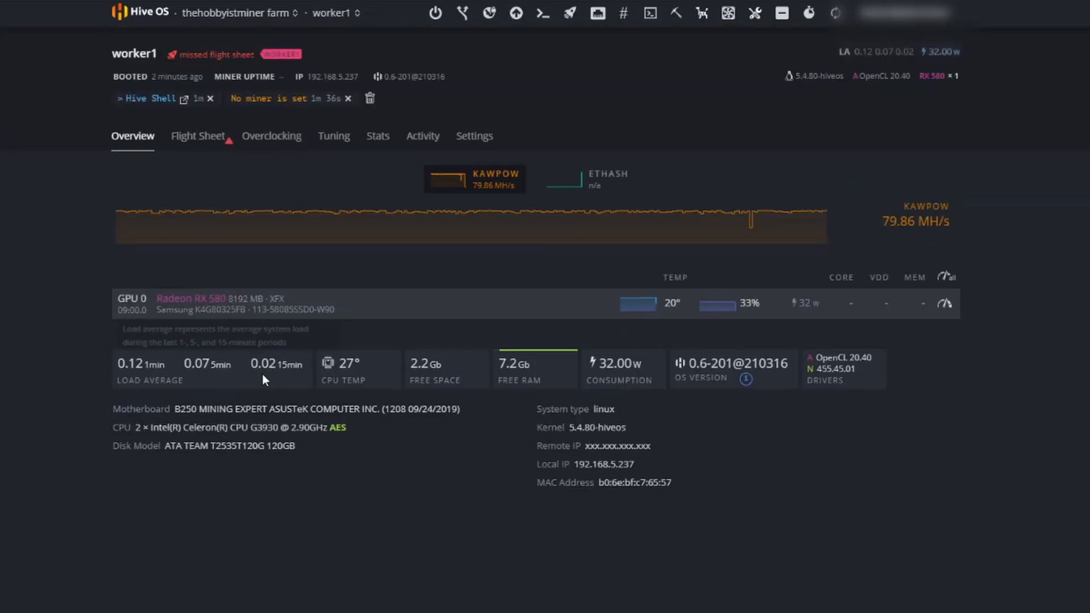
left_click(197, 136)
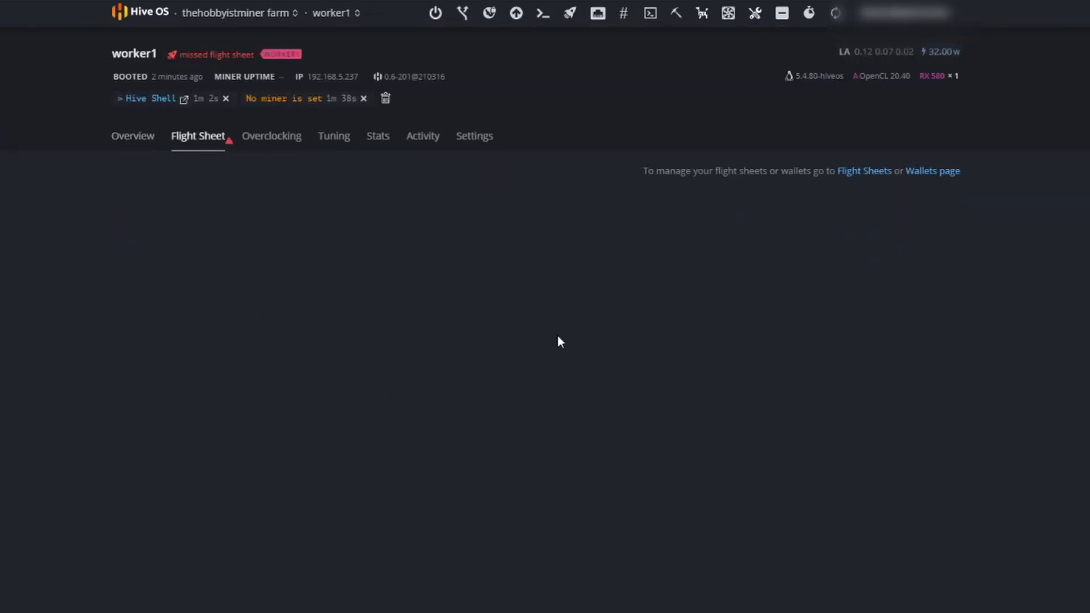
left_click(864, 170)
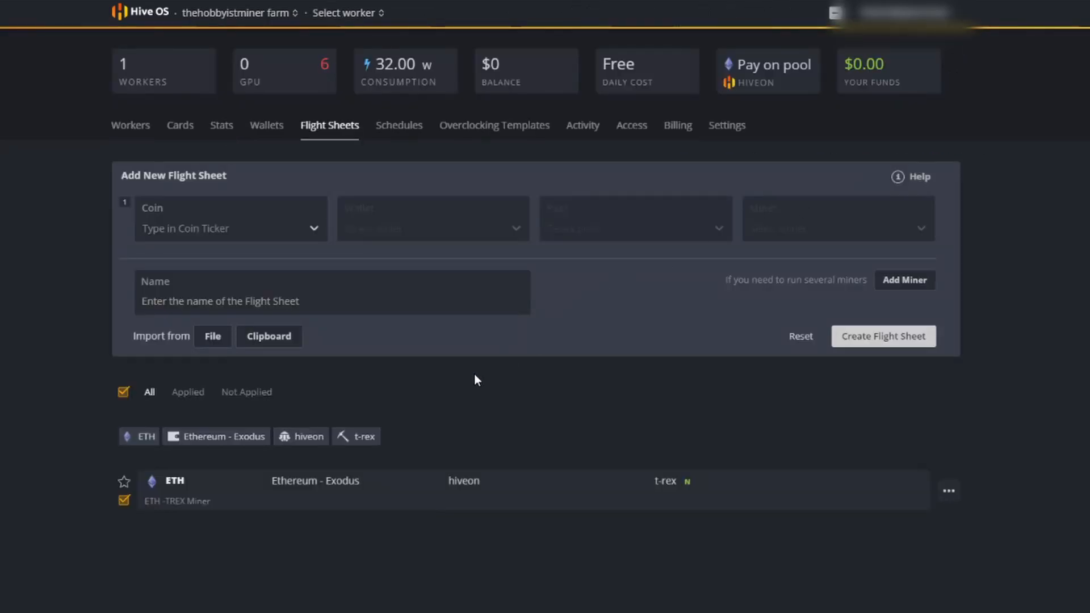
Set the ETH Ethereum–Exodus–hiveon–t-rex flight sheet as GPU default, then check Workers
left_click(123, 391)
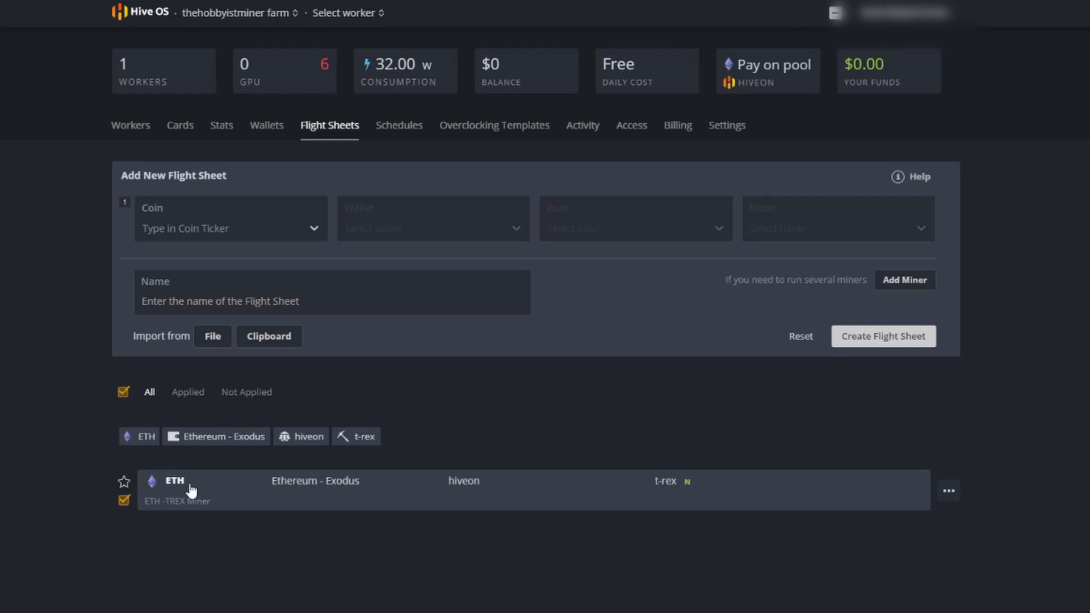
left_click(948, 490)
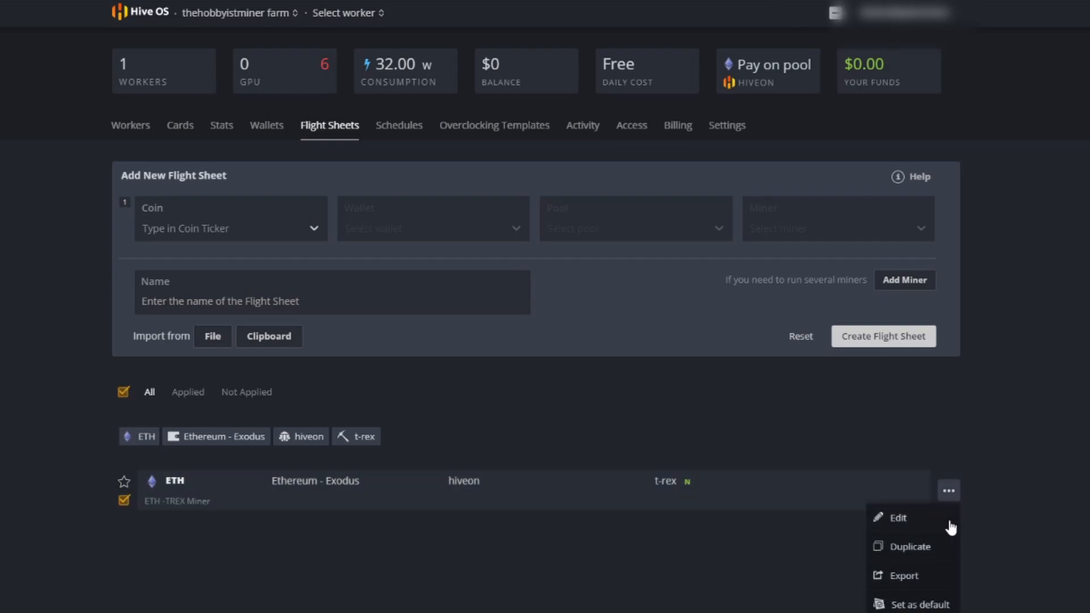
left_click(918, 603)
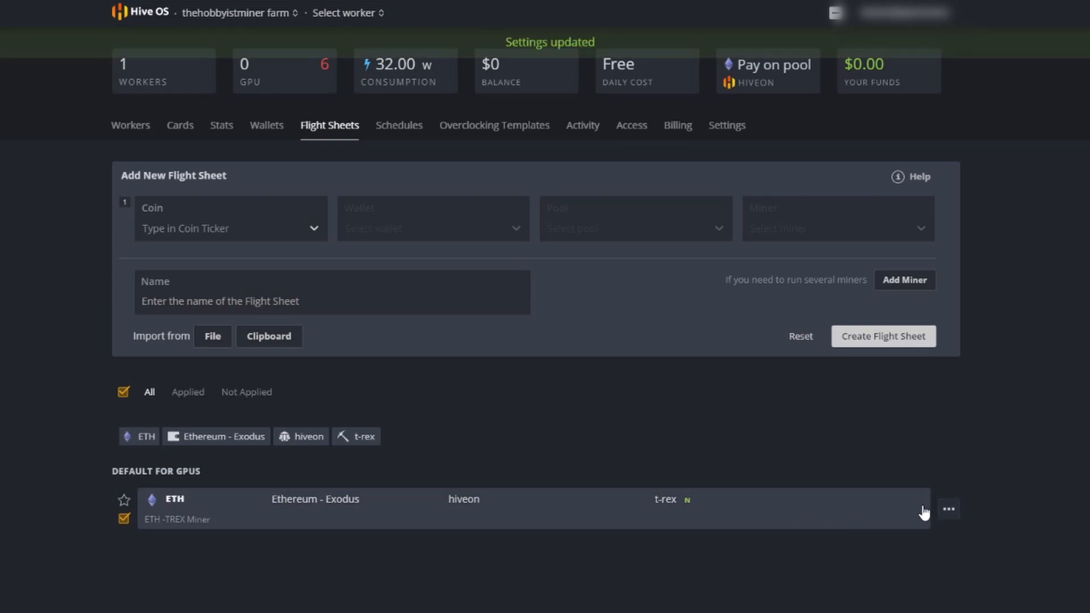
left_click(130, 125)
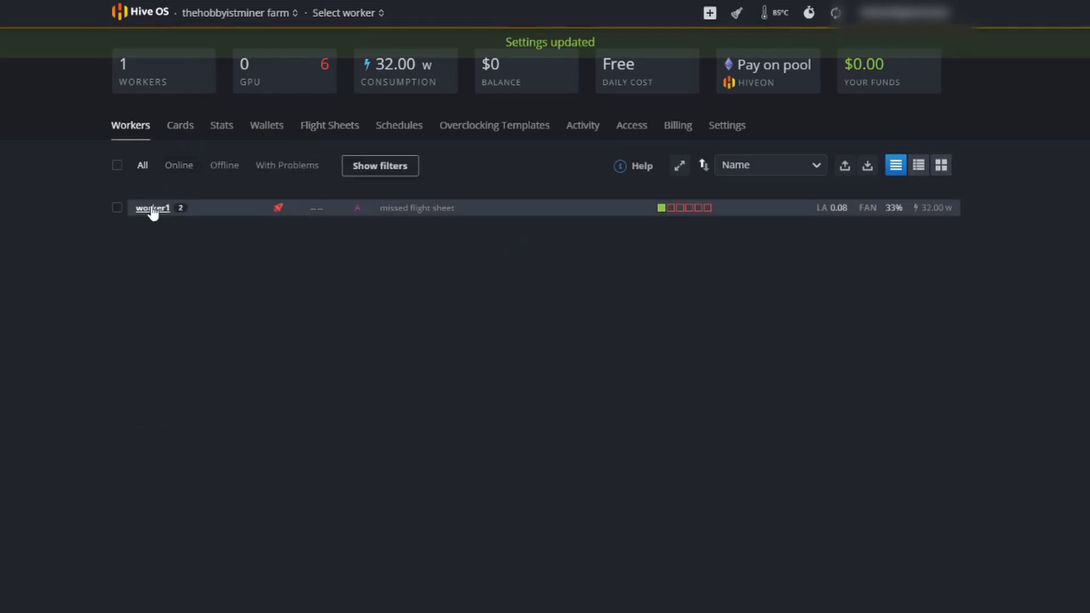
left_click(151, 208)
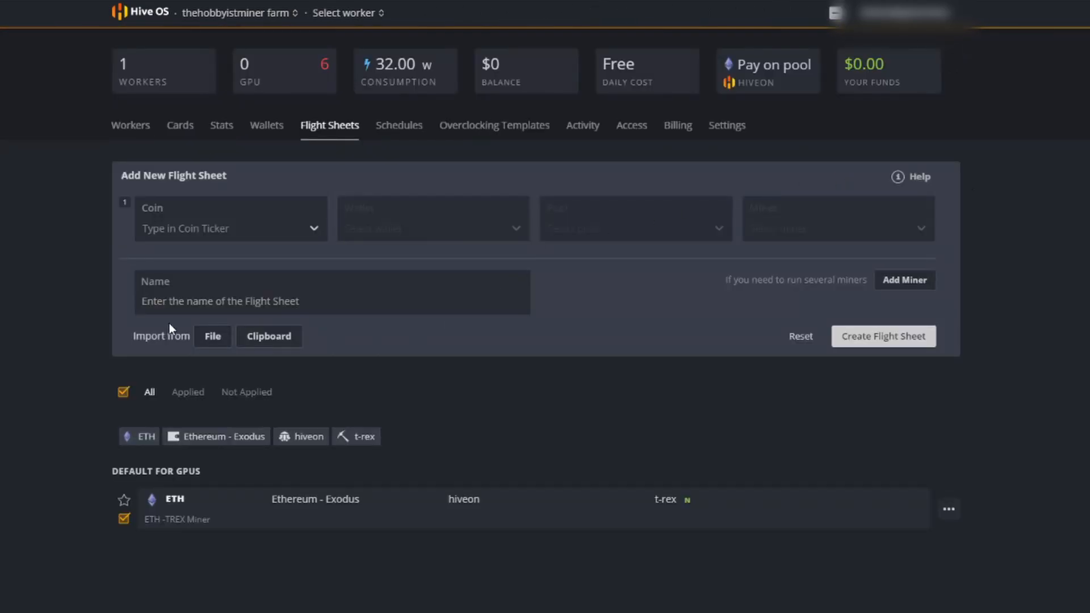
Start a new flight sheet with ETH as the coin and TeamRedMiner as the miner
left_click(229, 228)
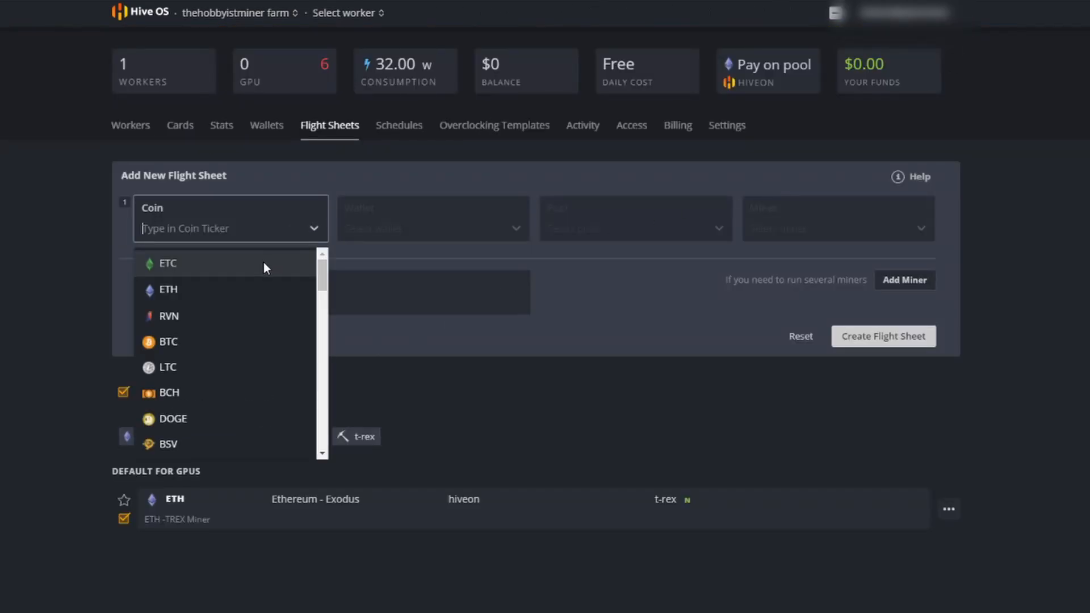
left_click(167, 289)
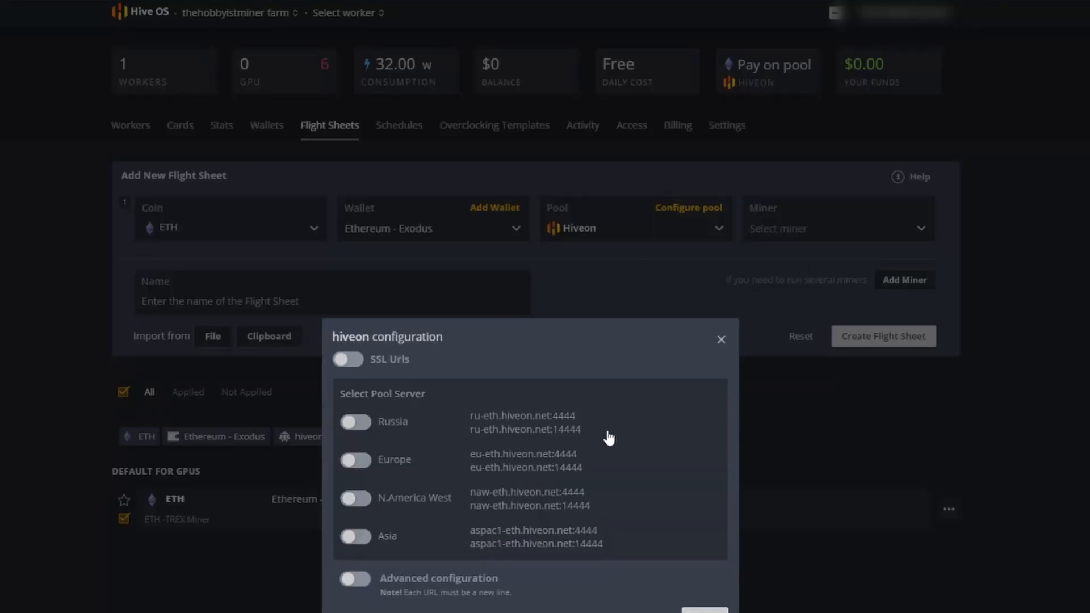
left_click(355, 498)
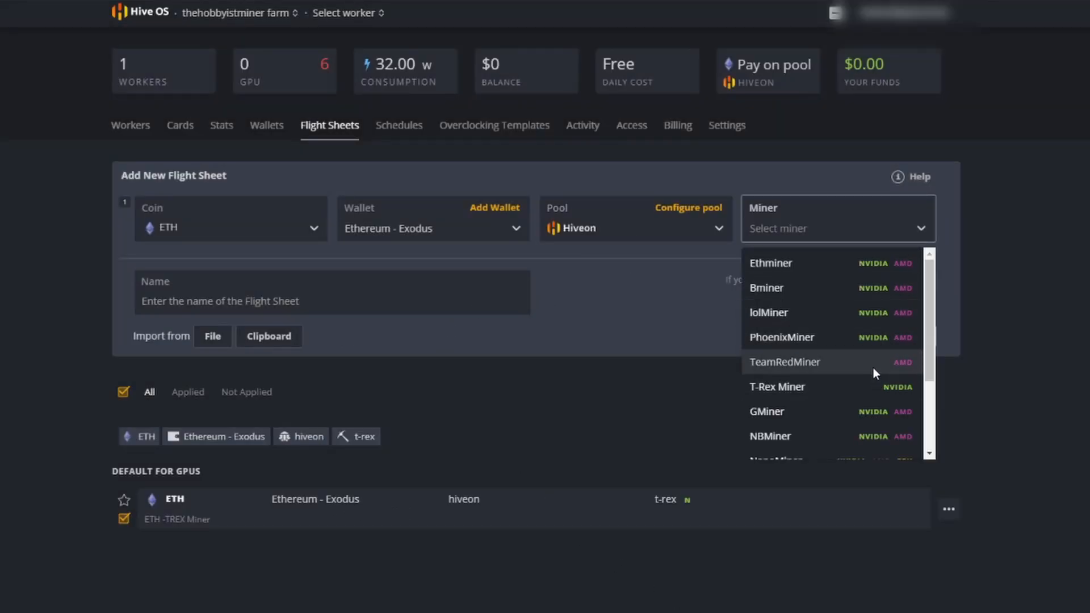
left_click(783, 362)
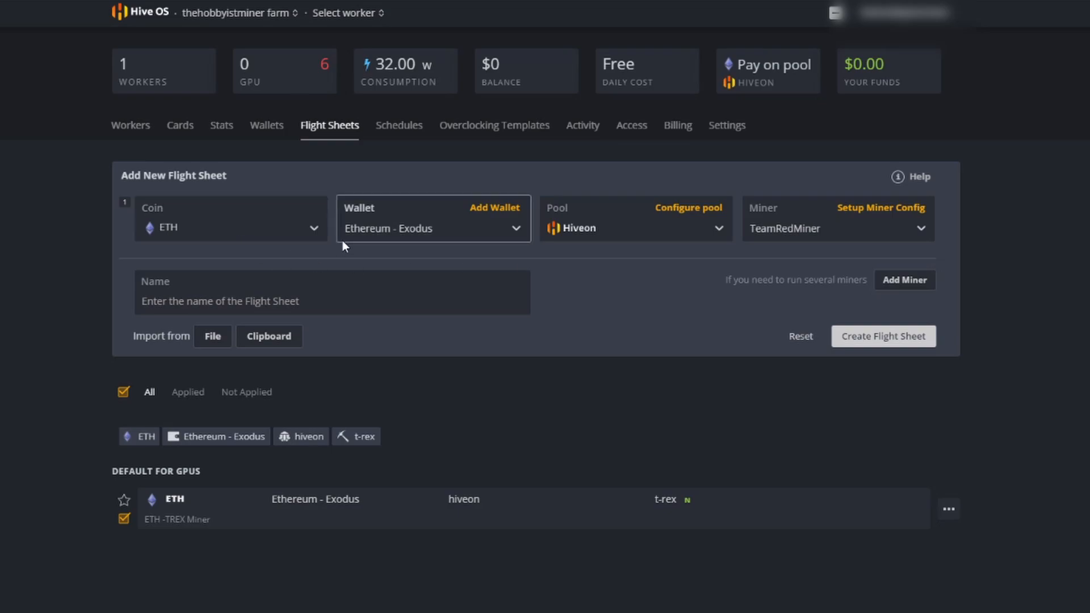
mouse_move(388, 239)
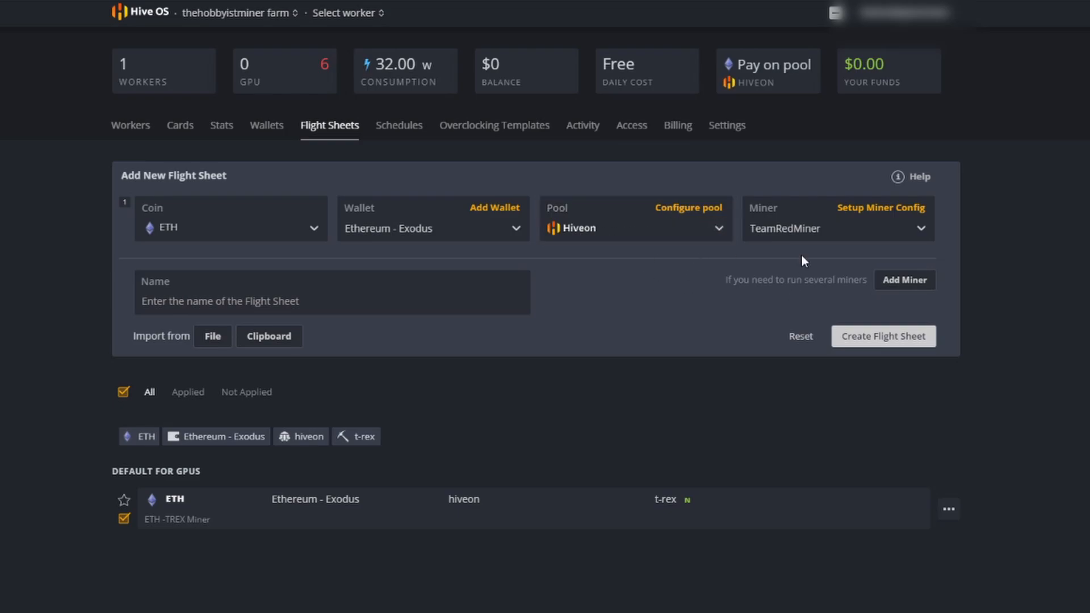
Name the flight sheet 'Eth - Test Flightsheet' and create it
left_click(331, 291)
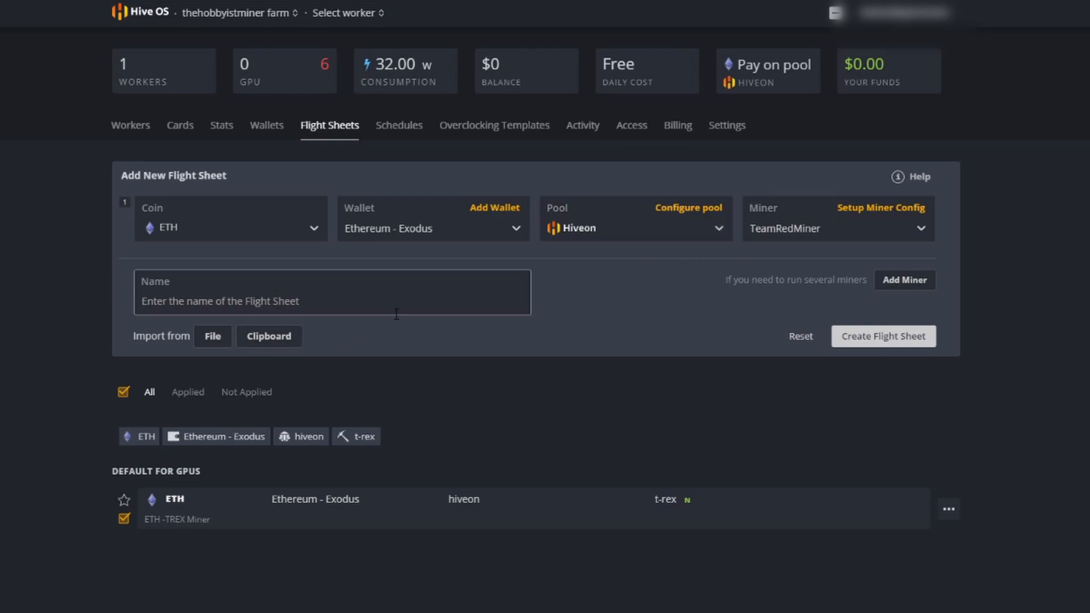
type("Eth -T")
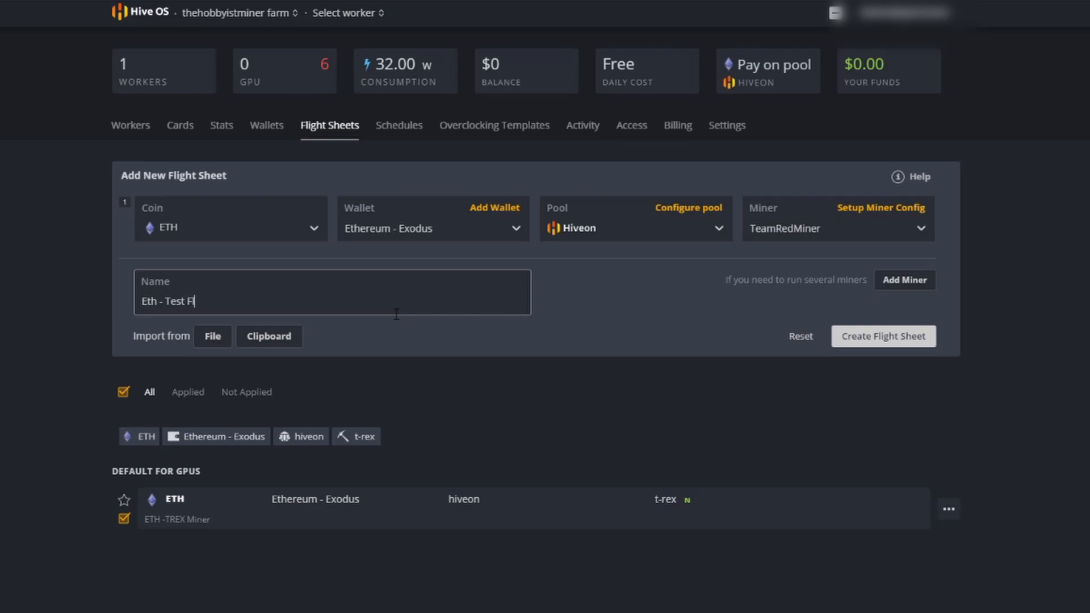
type("ightsheet")
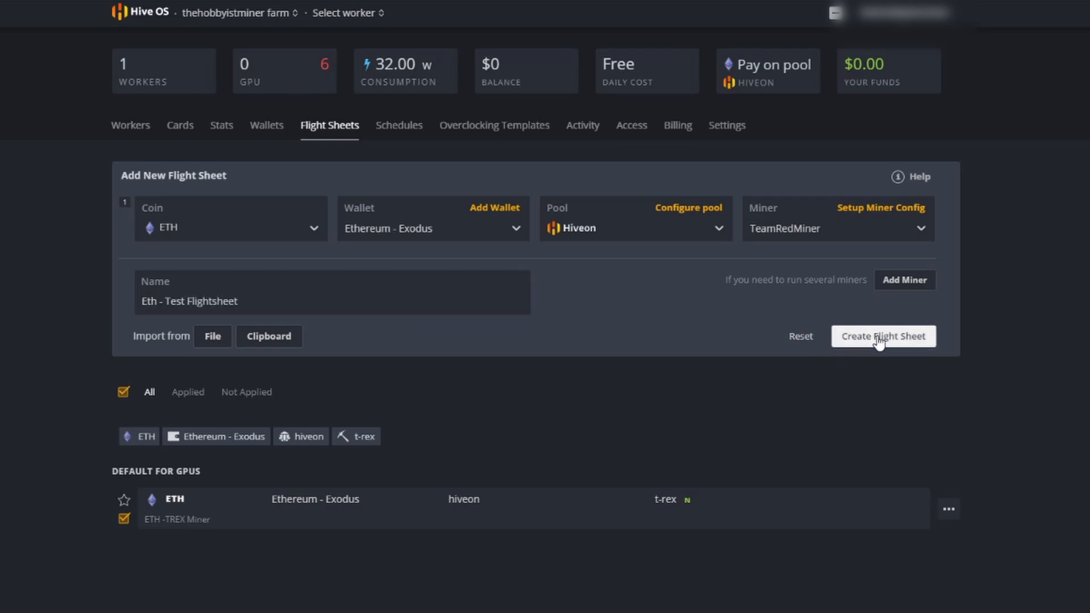
left_click(883, 336)
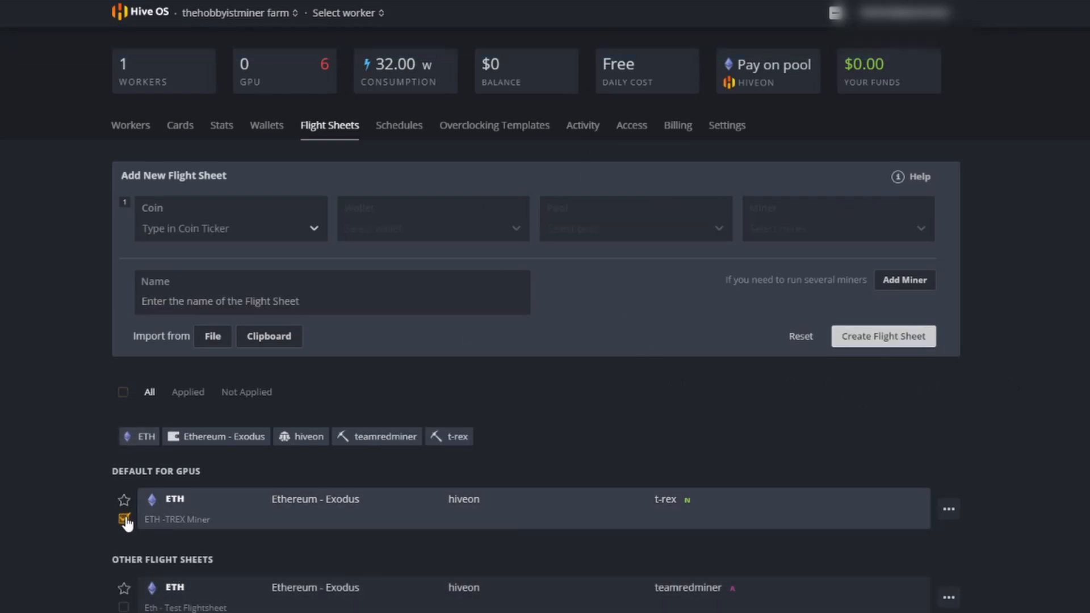
Apply Eth - Test Flightsheet to worker1 with the rocket icon and return to its overview
left_click(130, 125)
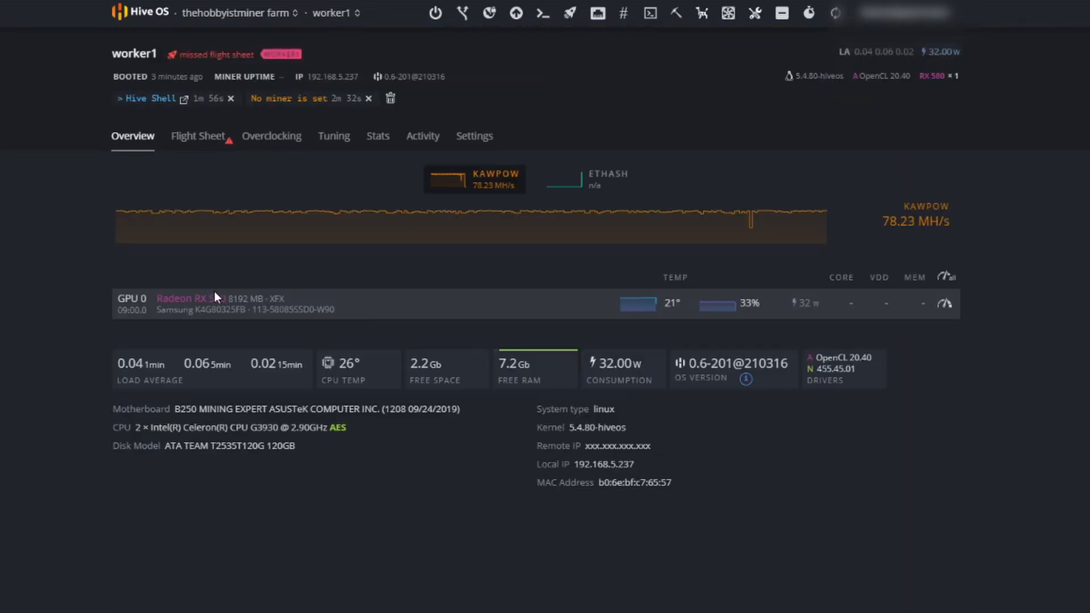
left_click(198, 136)
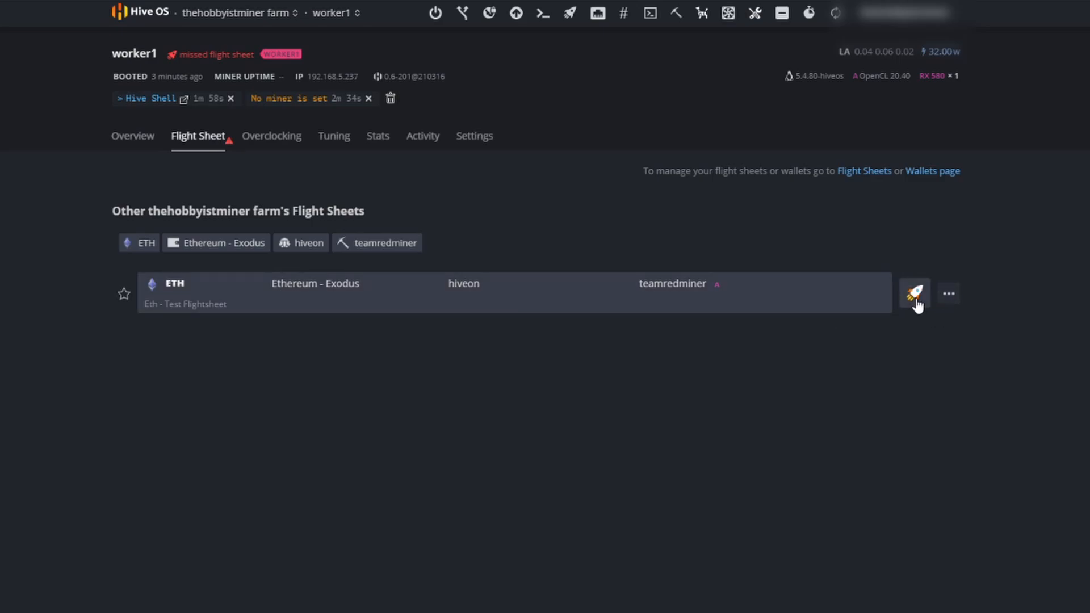
left_click(913, 293)
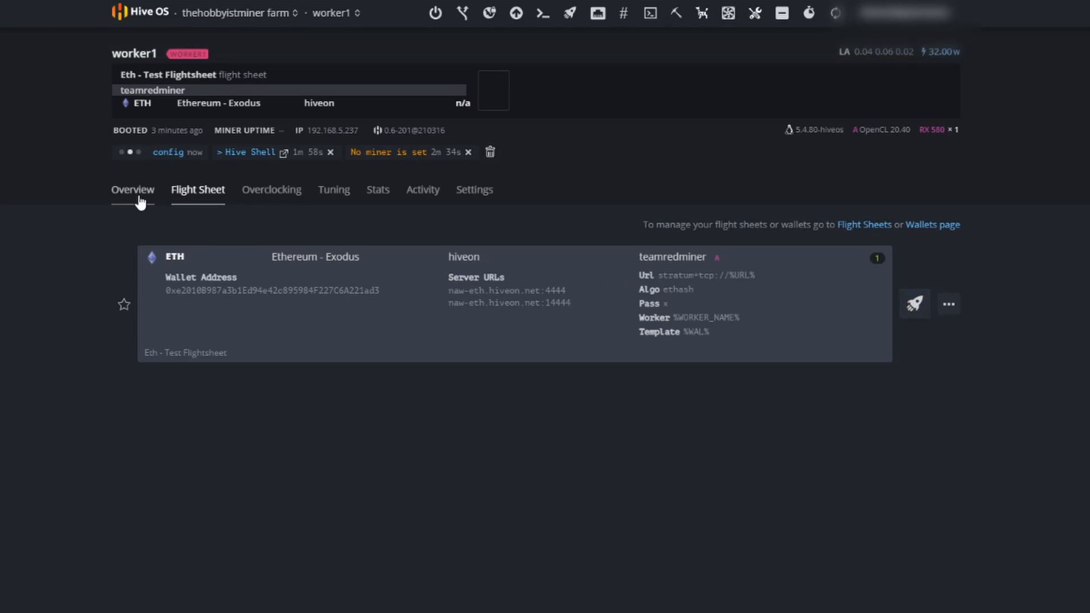
left_click(133, 189)
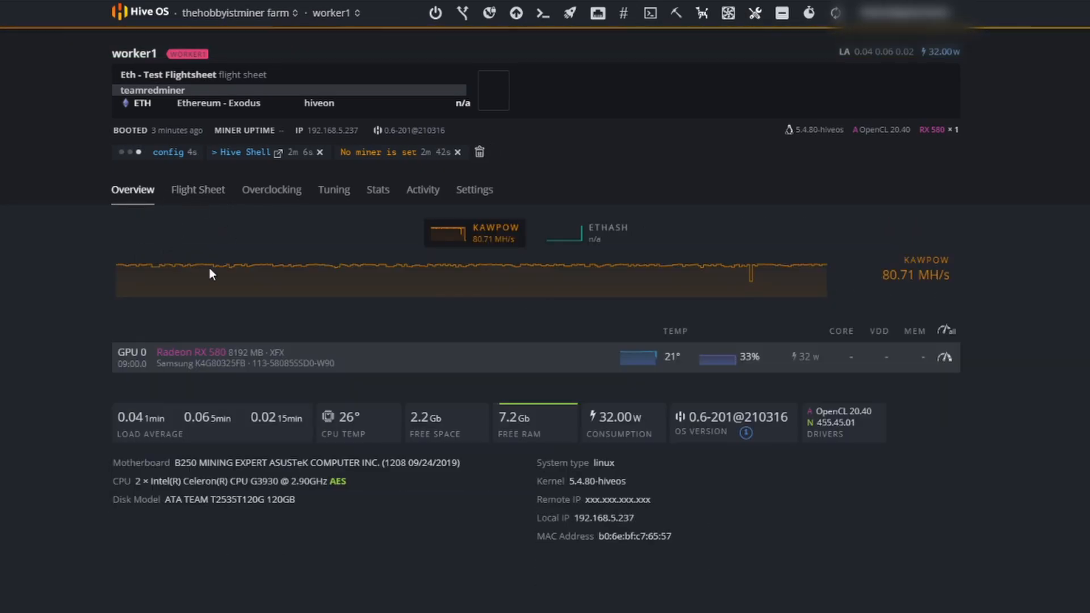
mouse_move(529, 338)
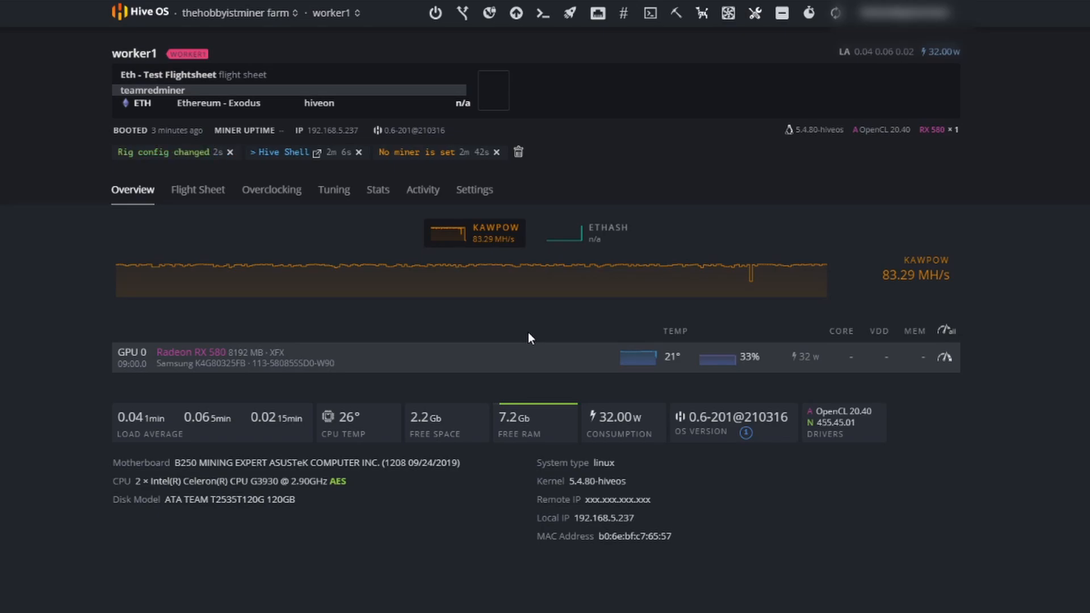
mouse_move(544, 347)
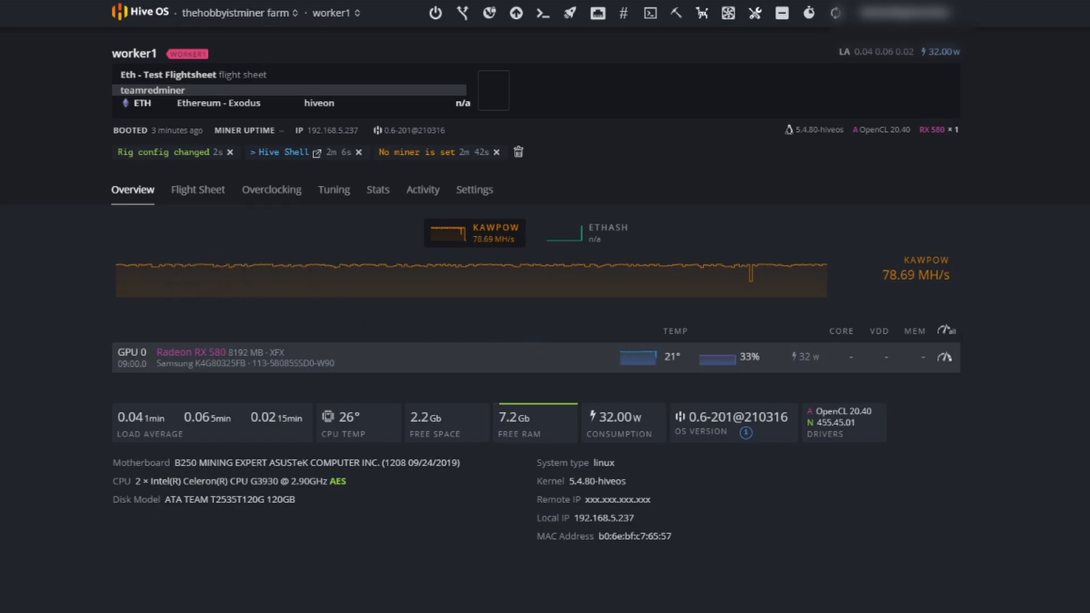
mouse_move(316, 155)
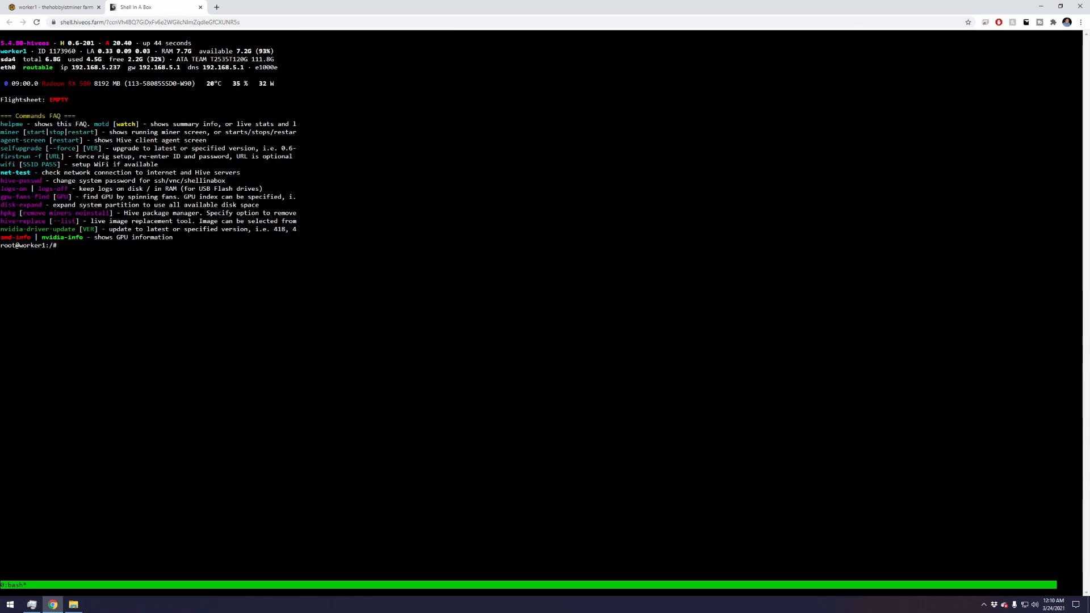
Run 'miner' in Hive Shell to check teamredminer's ethash hashrate and power draw
type("miner")
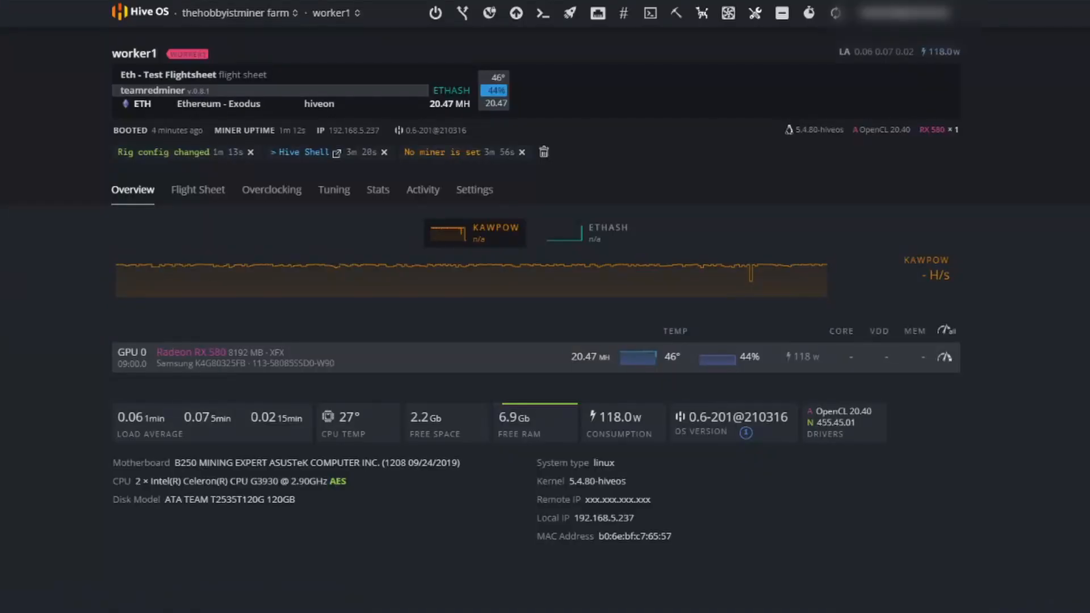
mouse_move(566, 357)
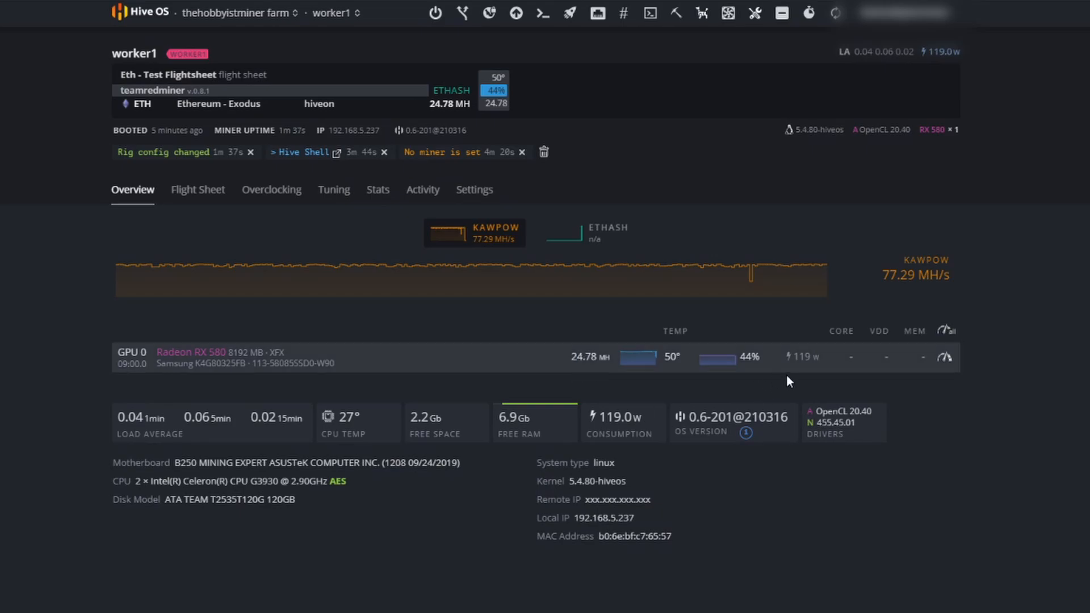
mouse_move(808, 375)
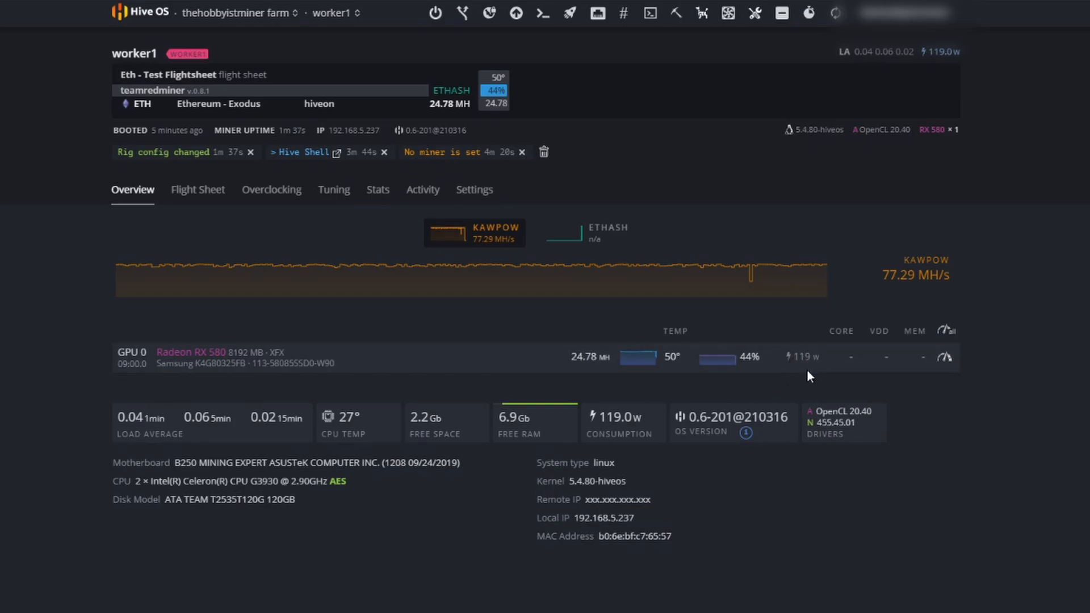
mouse_move(812, 359)
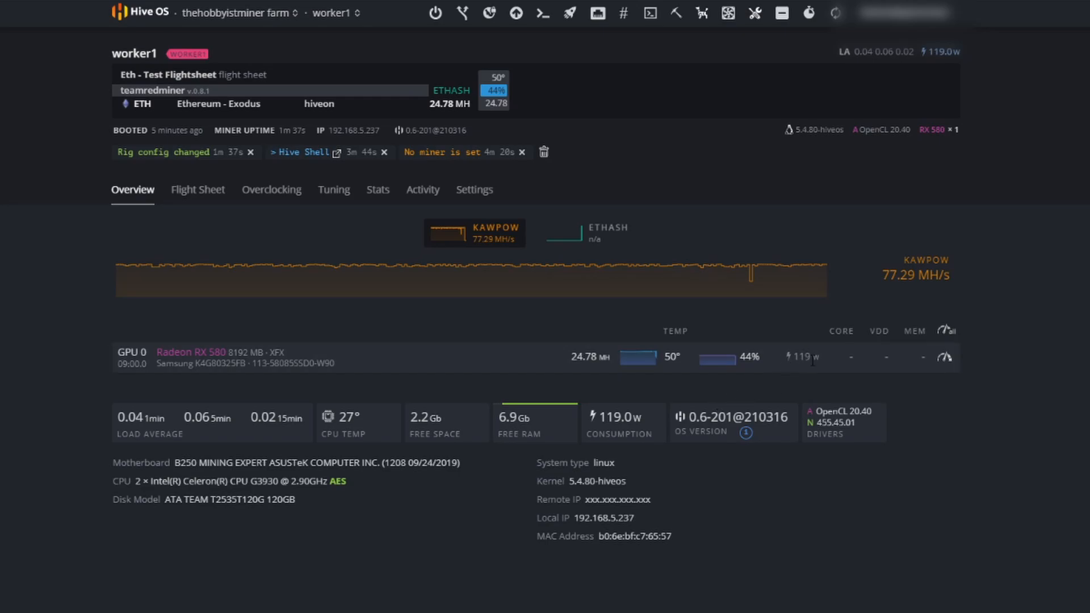
mouse_move(575, 351)
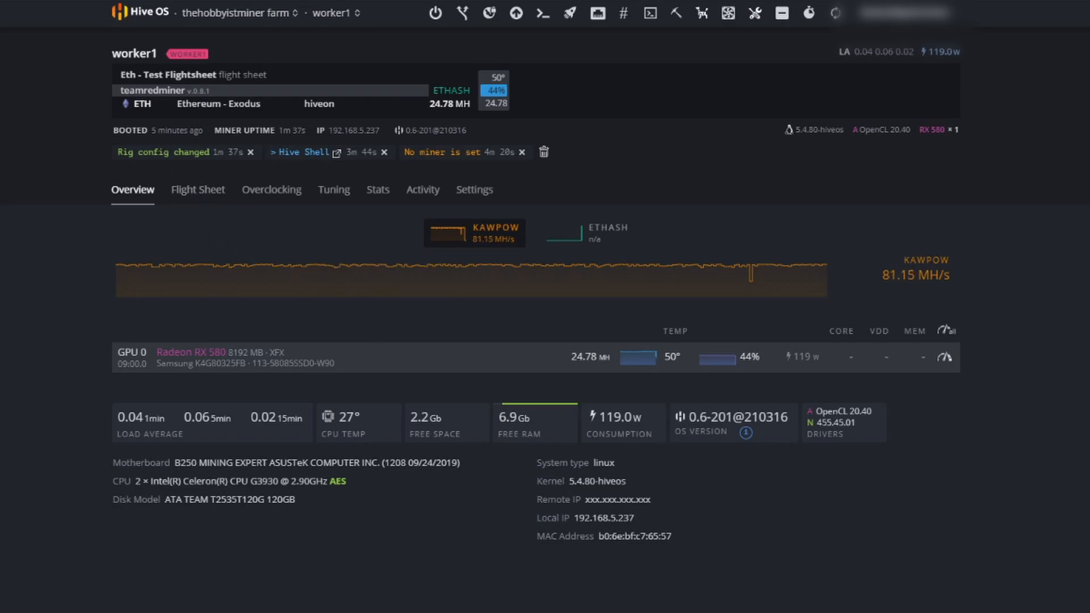
left_click(303, 152)
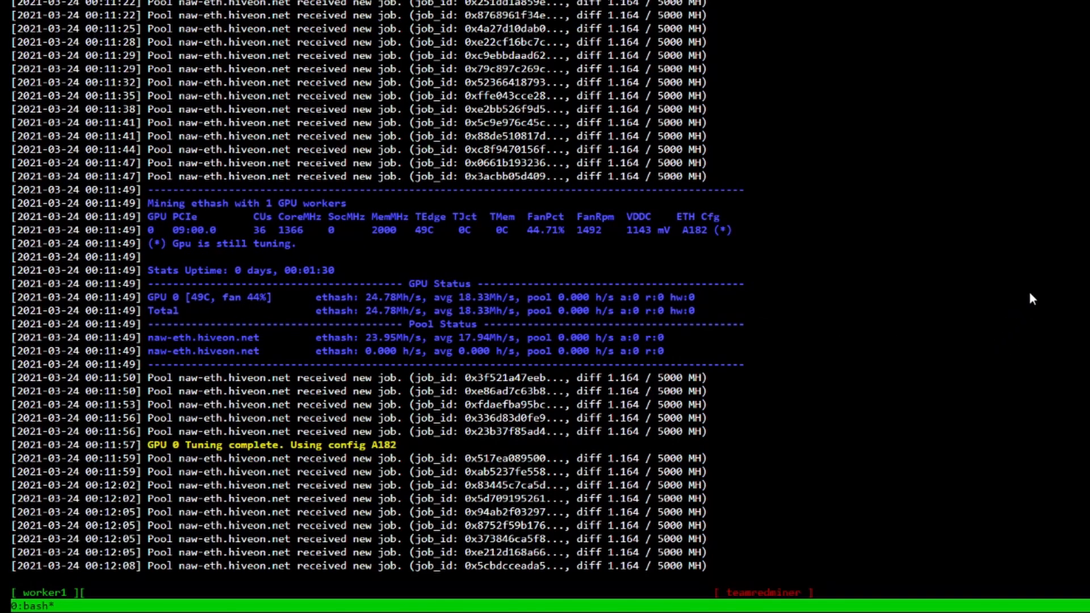
scroll("down", 3)
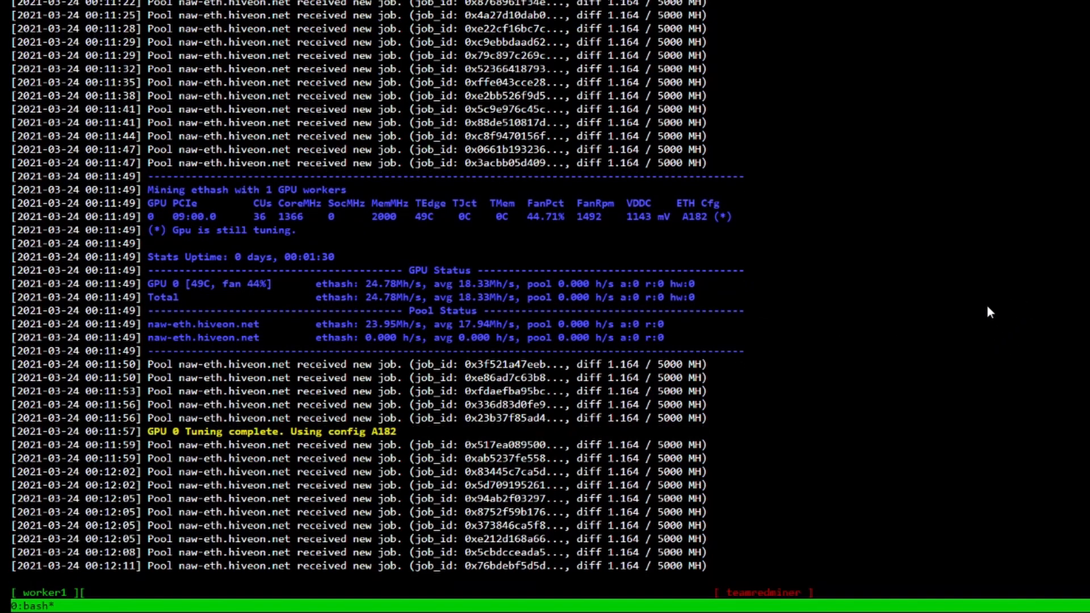
scroll("down", 3)
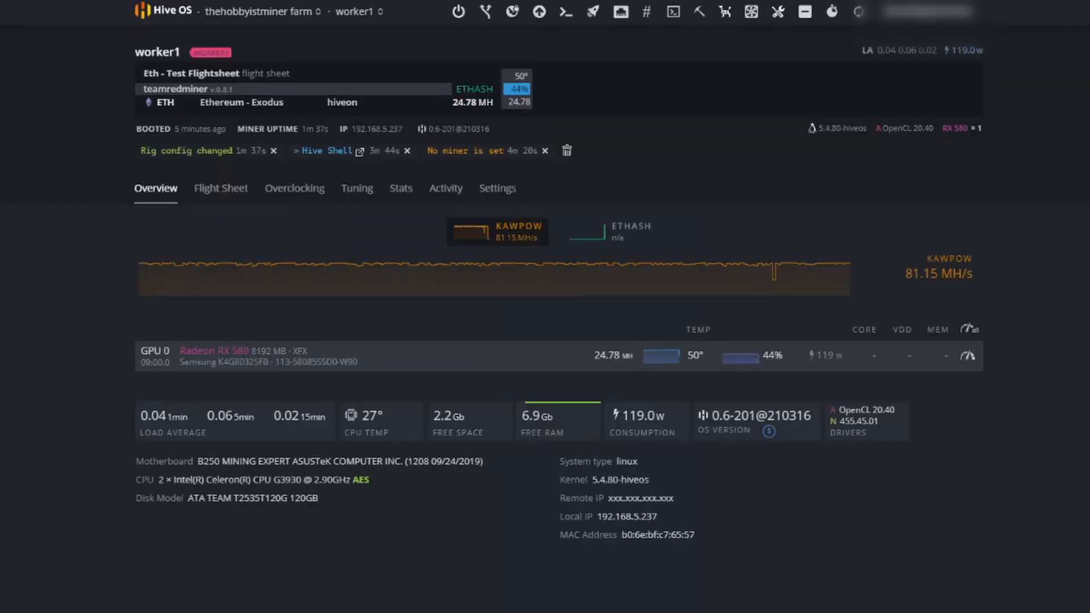
mouse_move(294, 193)
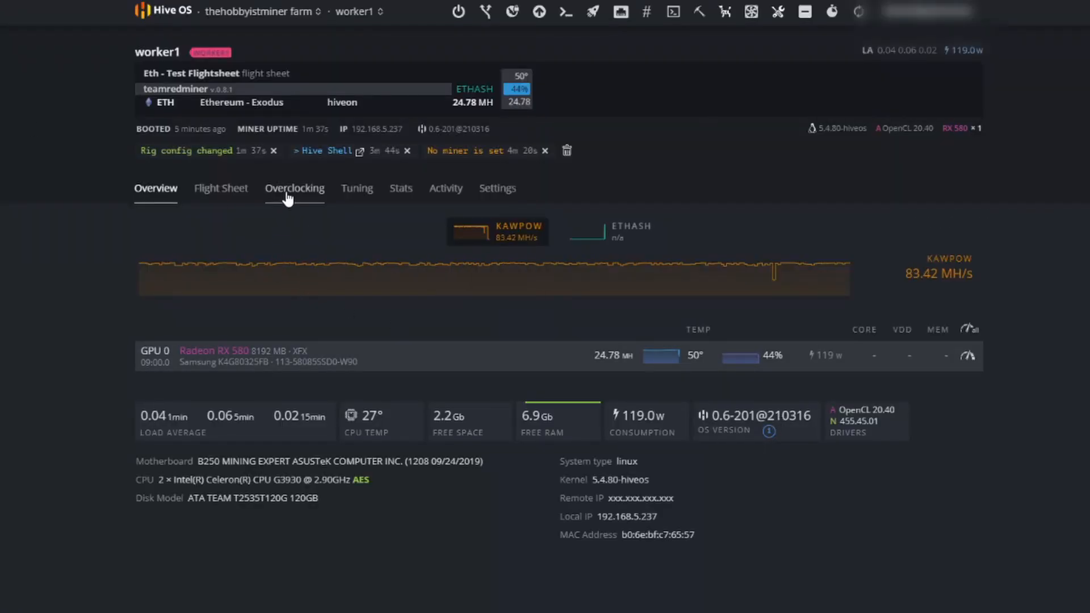
Open worker1's ethash overclocking settings and filter popular presets to Radeon RX 580 8192 MB
left_click(294, 188)
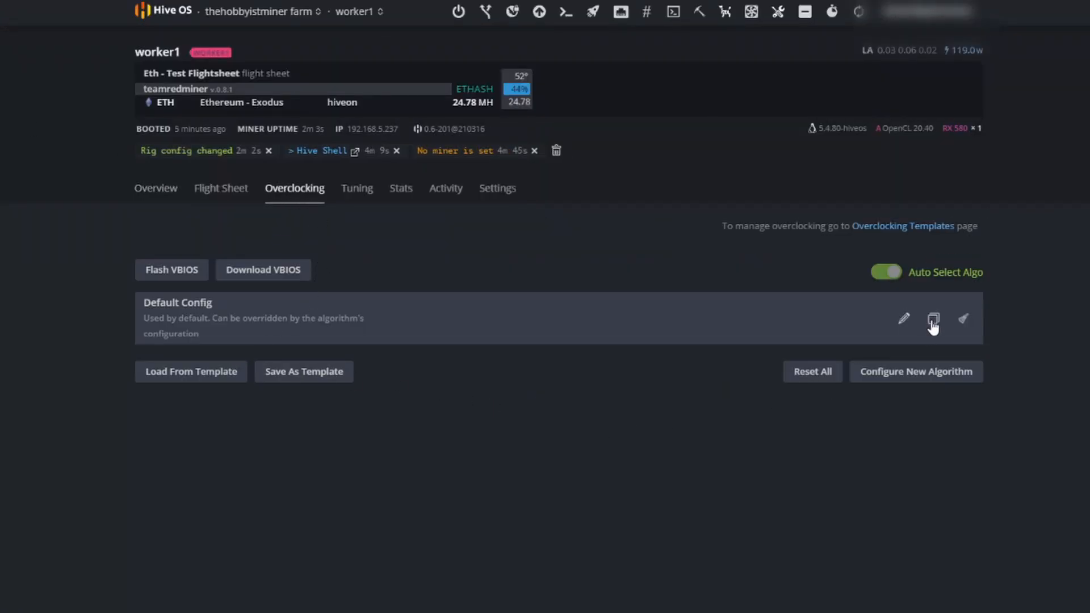
left_click(933, 319)
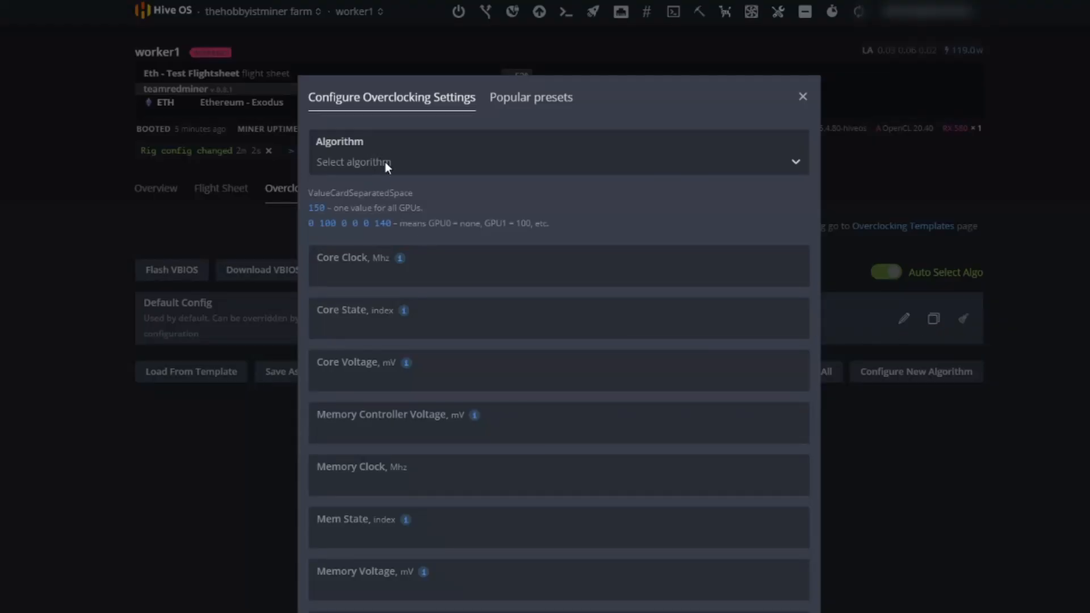
left_click(556, 161)
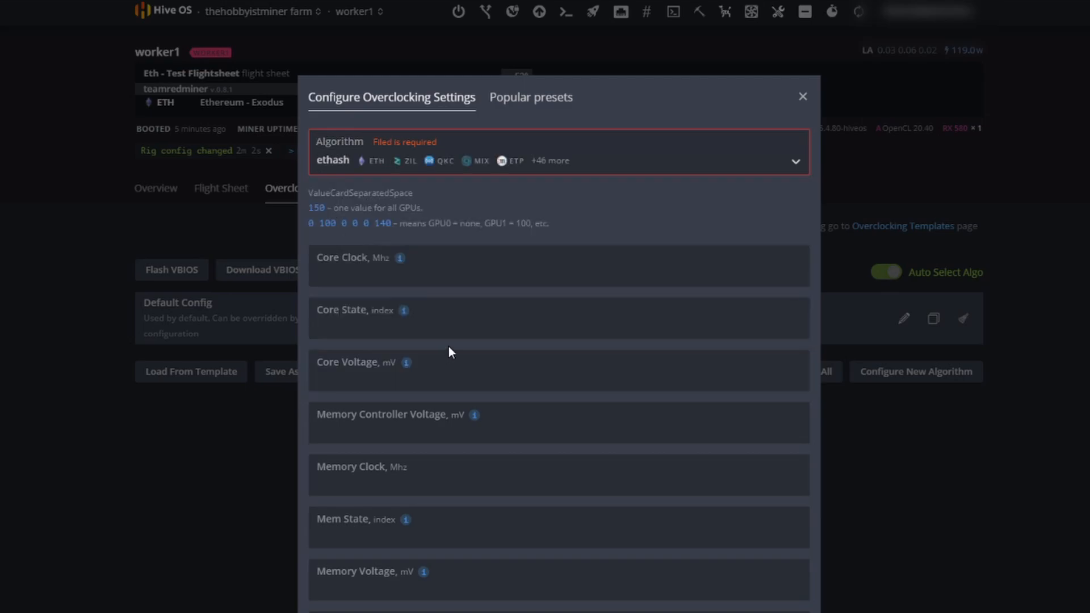
left_click(530, 97)
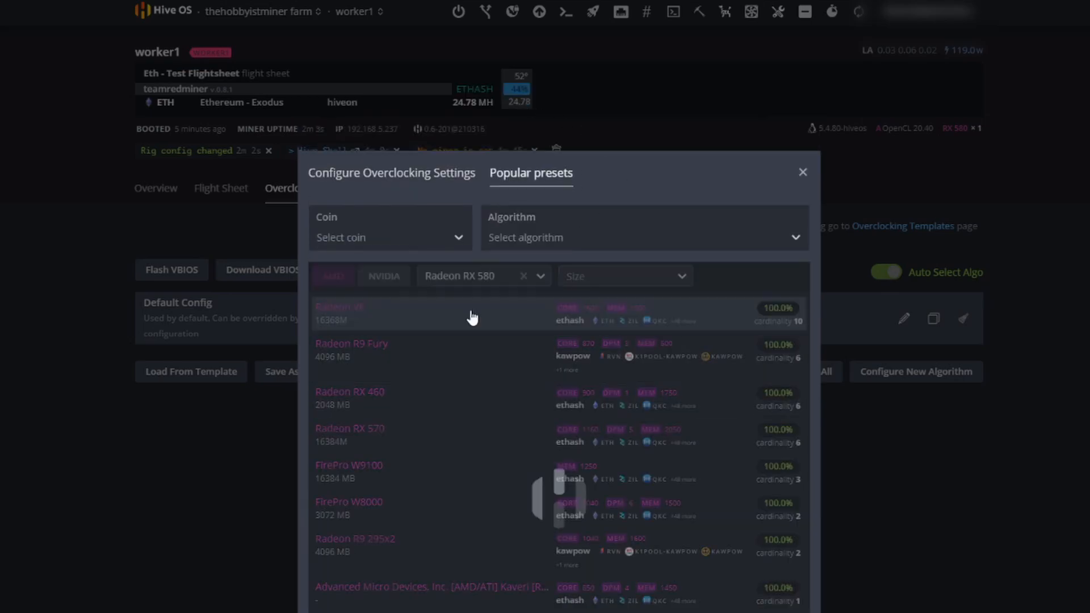
left_click(622, 275)
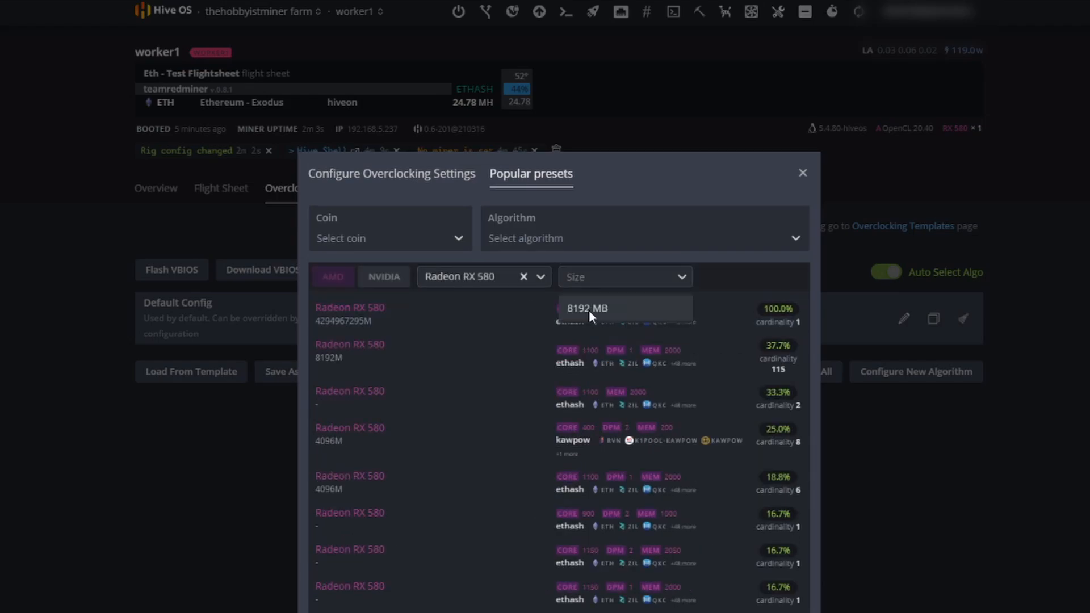
left_click(588, 308)
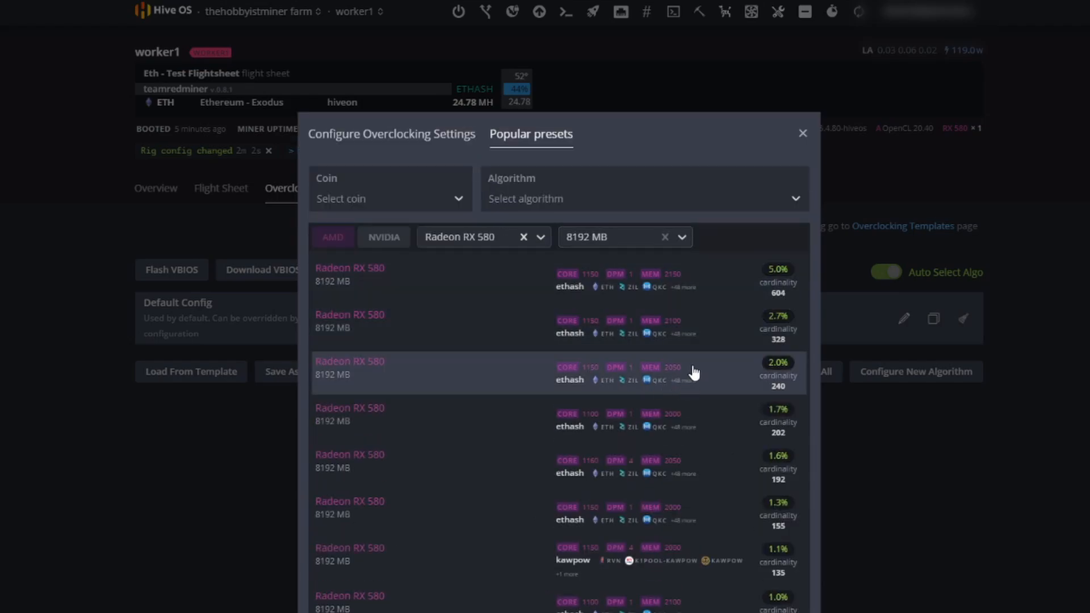
mouse_move(780, 302)
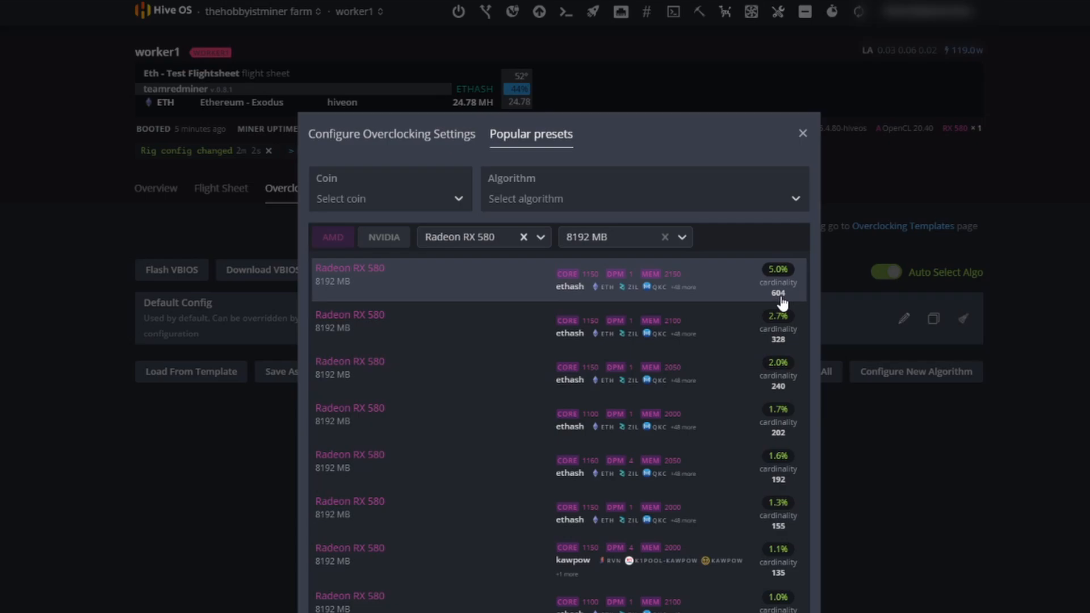
mouse_move(688, 291)
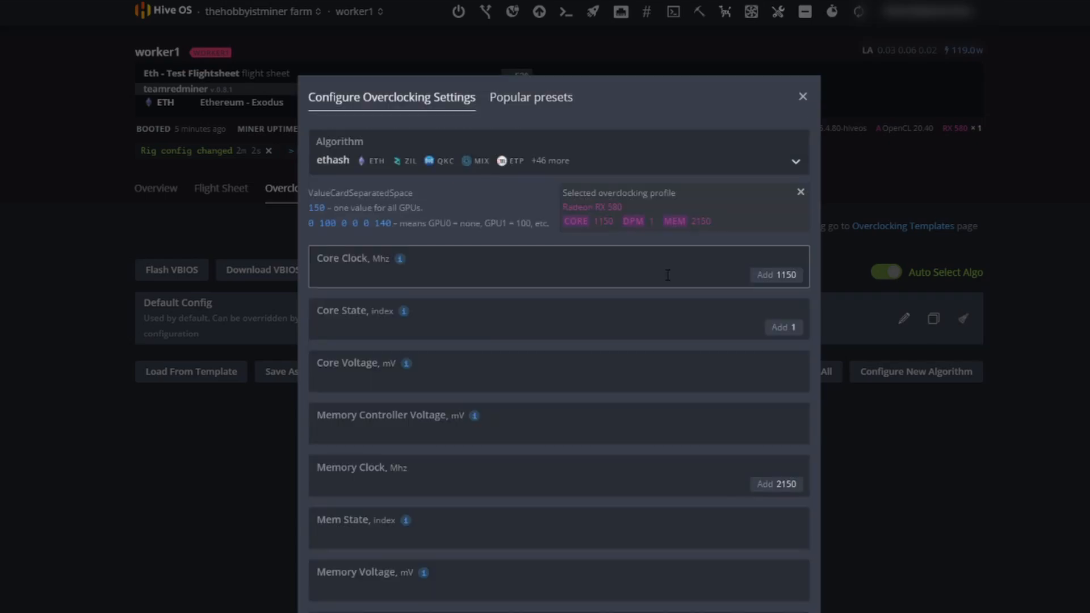
Set core 1150, state 1, 900 mV, memory 2150, aggressive undervolting on, and save
left_click(776, 274)
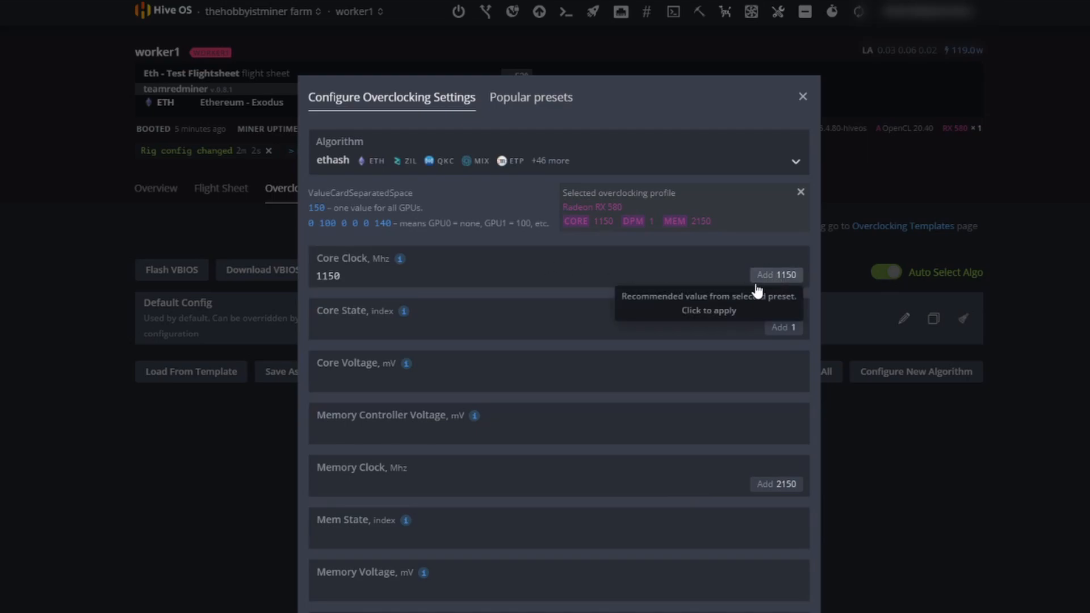
left_click(776, 274)
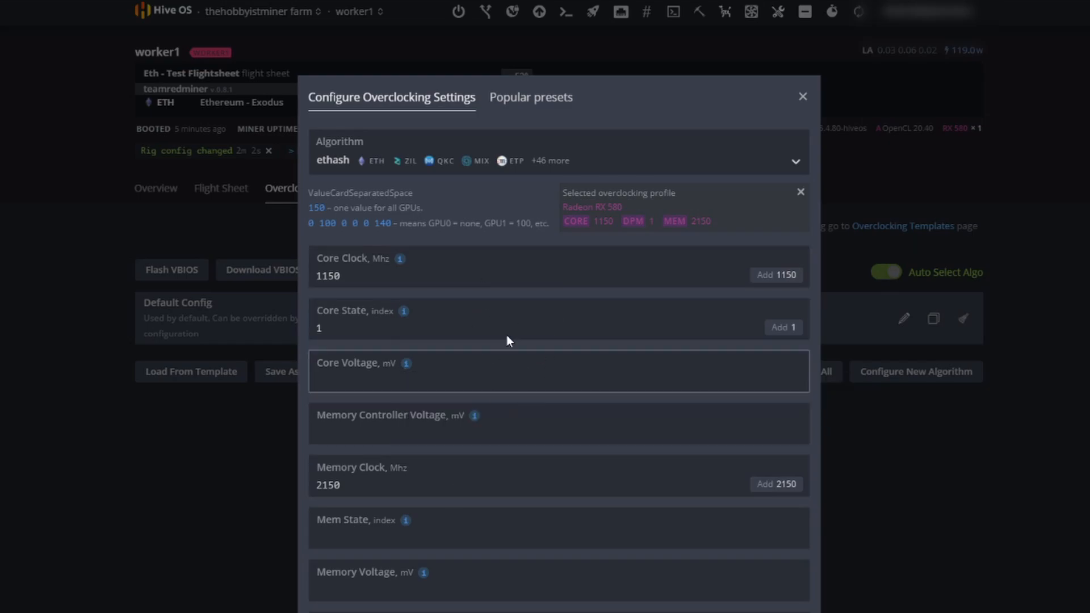
left_click(531, 97)
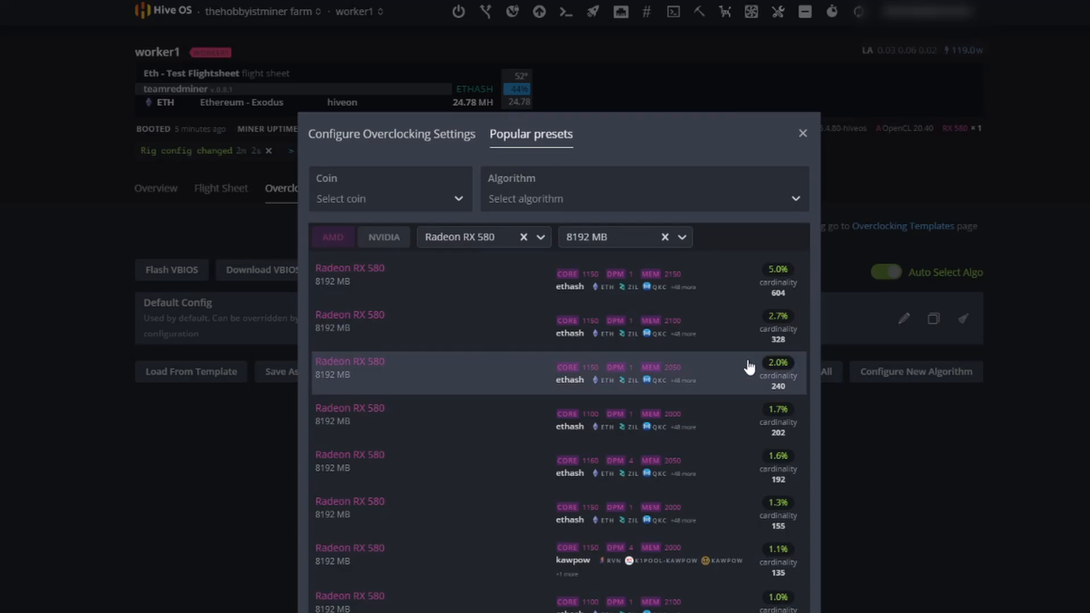
mouse_move(722, 399)
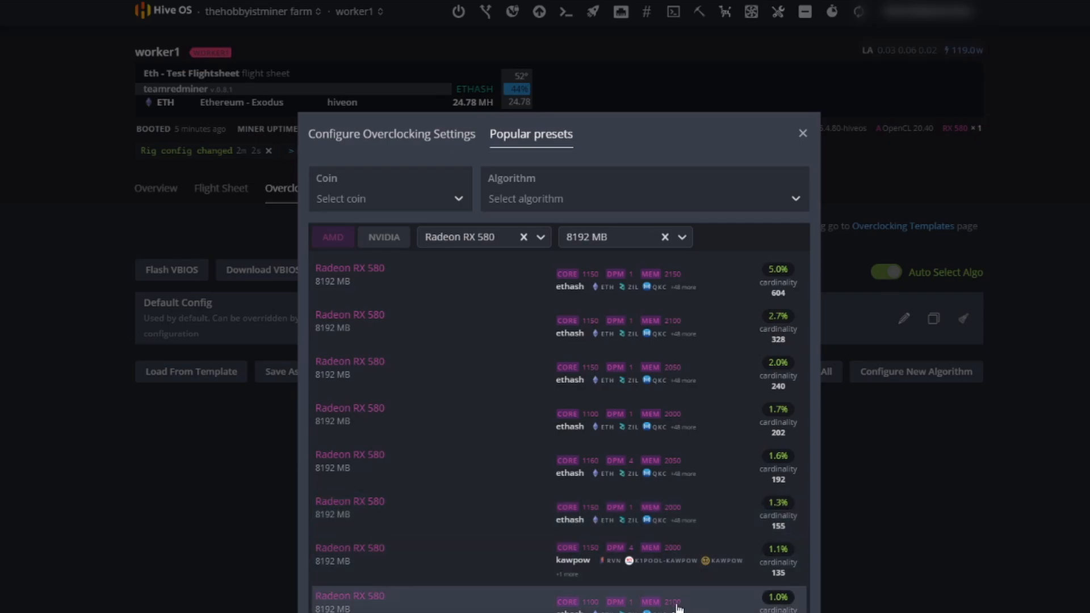
mouse_move(761, 290)
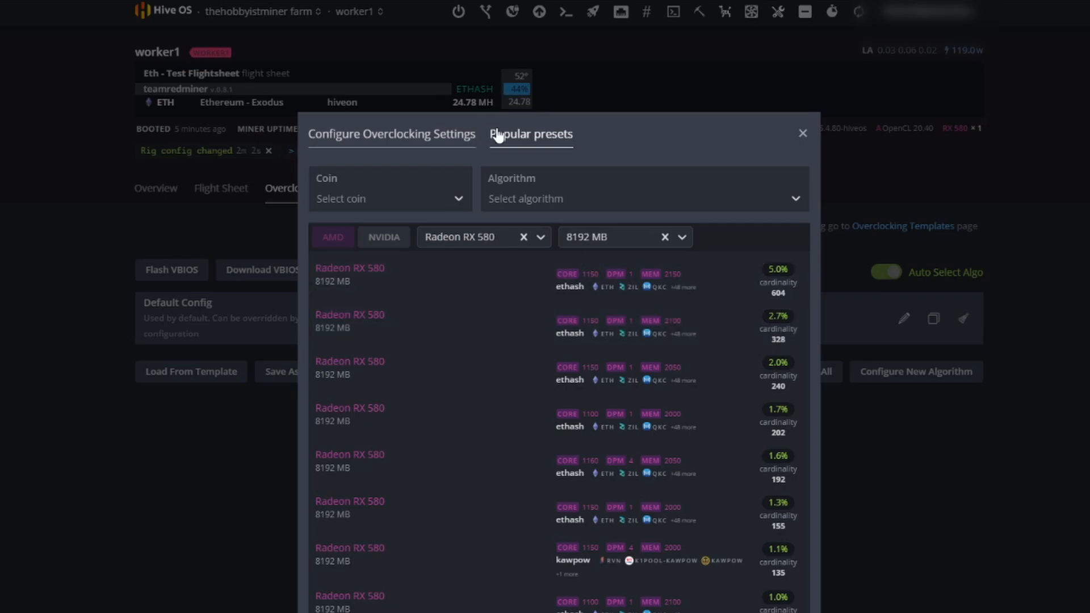
left_click(391, 133)
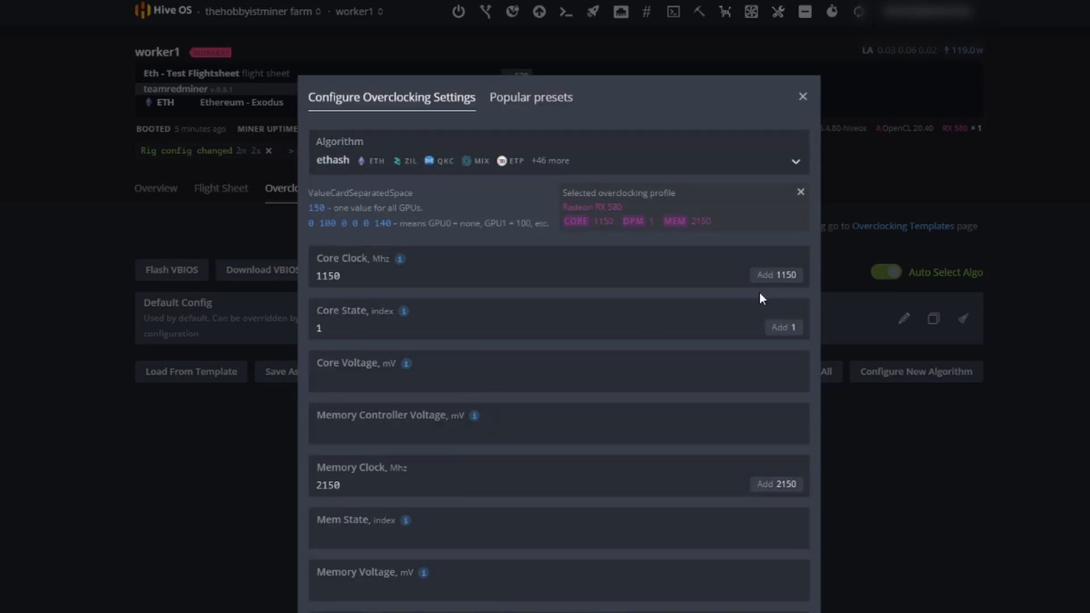
mouse_move(770, 298)
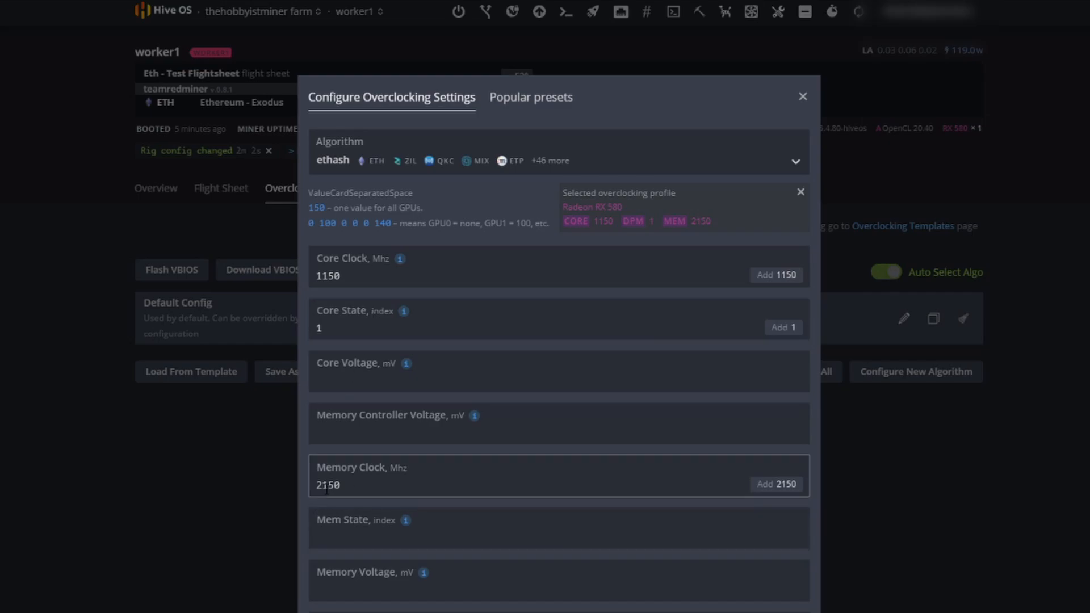
mouse_move(375, 384)
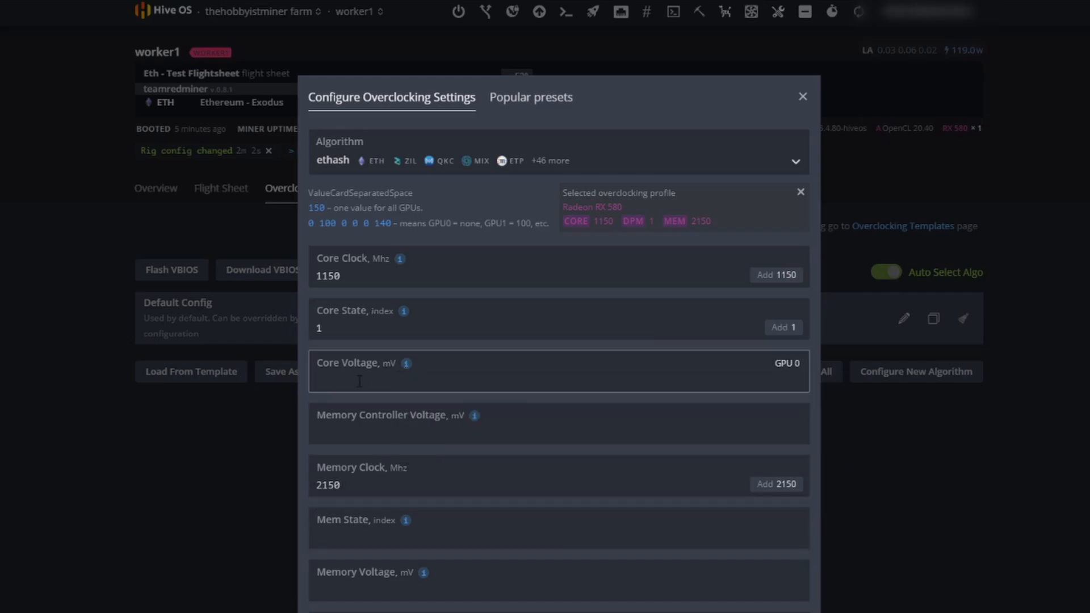
type("900")
type("20")
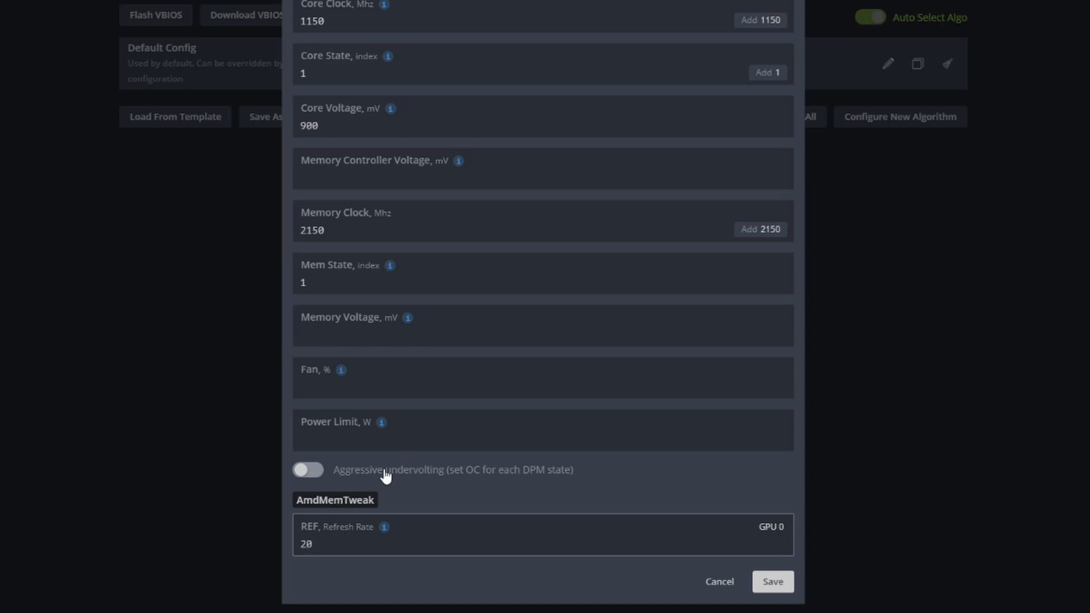
left_click(307, 470)
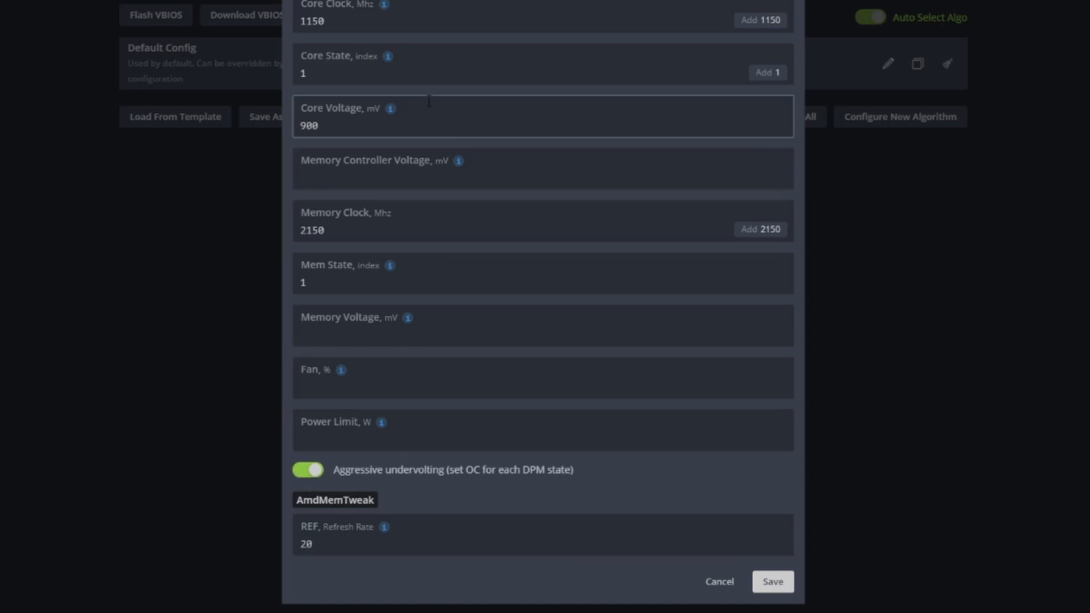
left_click(772, 581)
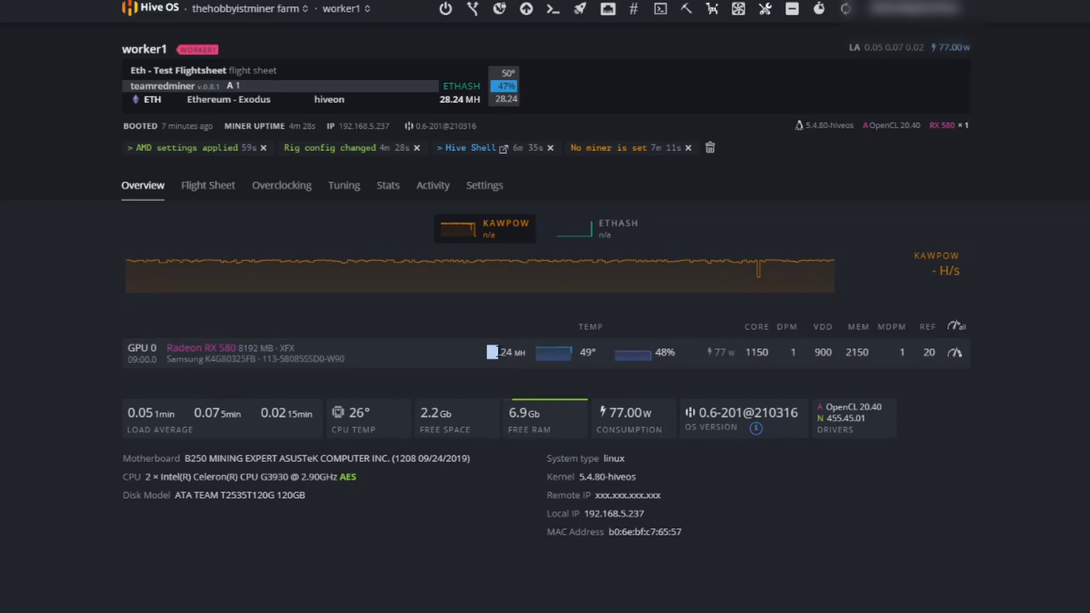
mouse_move(493, 375)
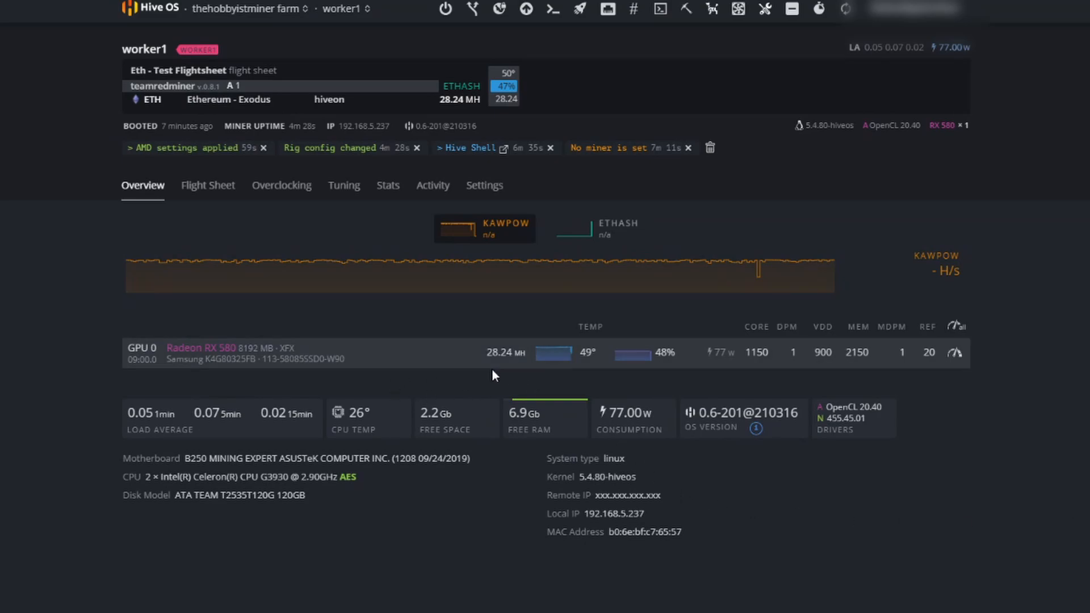
mouse_move(669, 410)
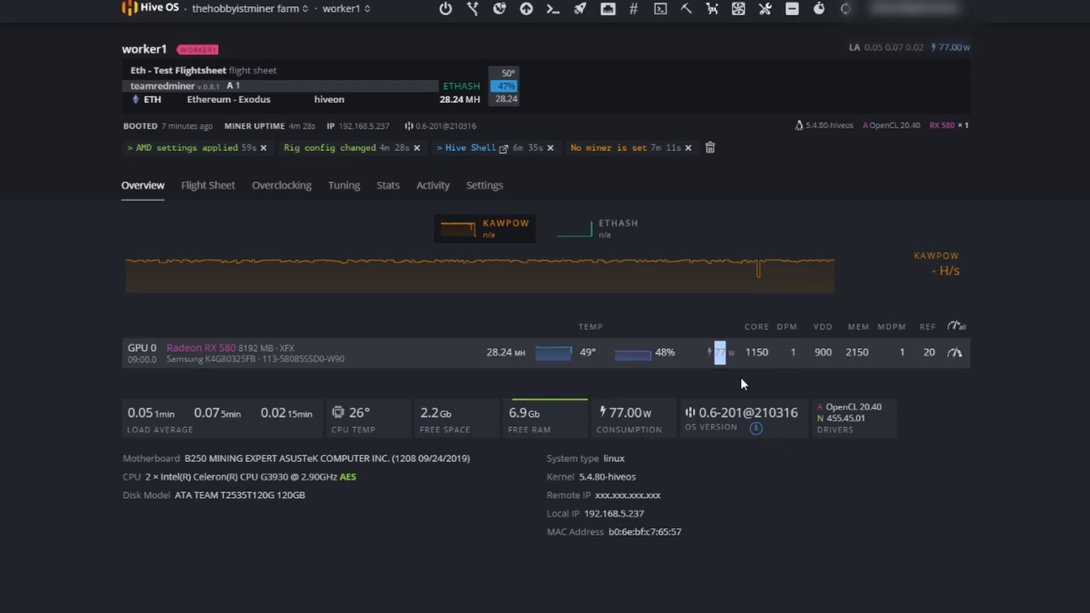
mouse_move(316, 350)
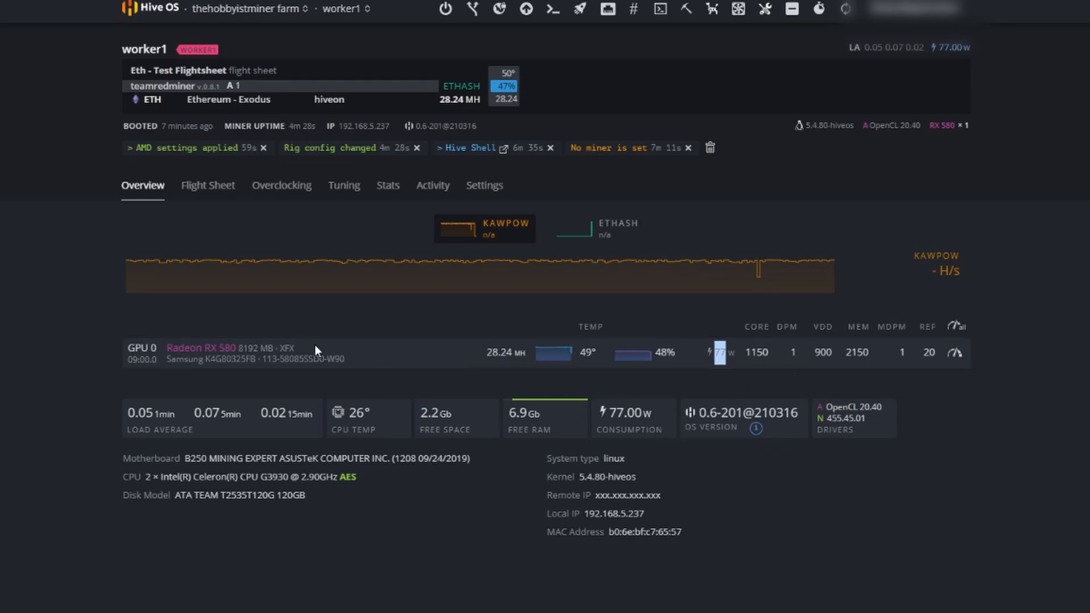
mouse_move(716, 360)
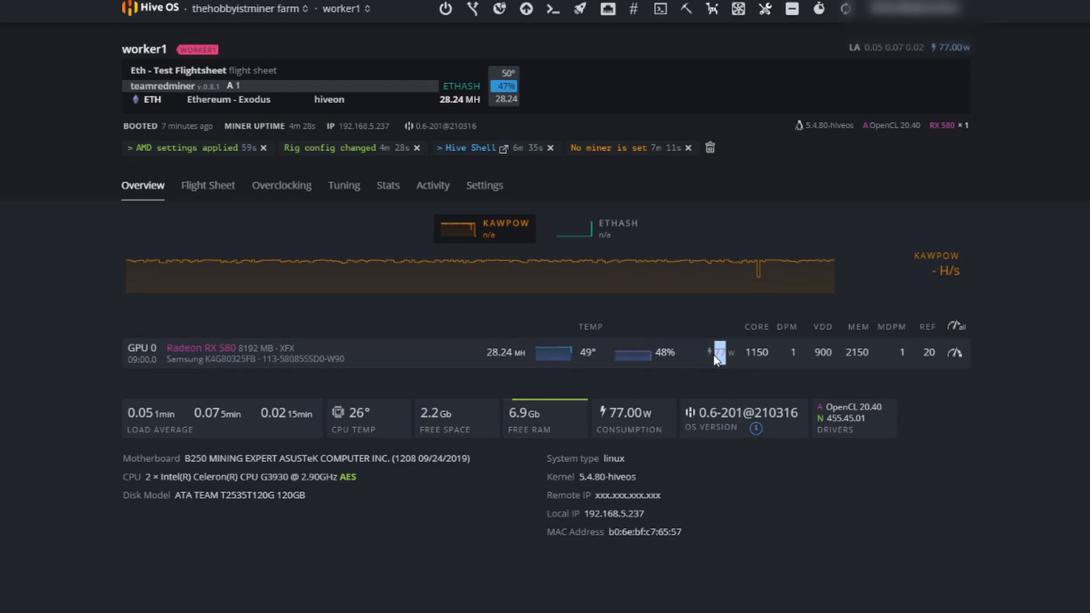
mouse_move(507, 355)
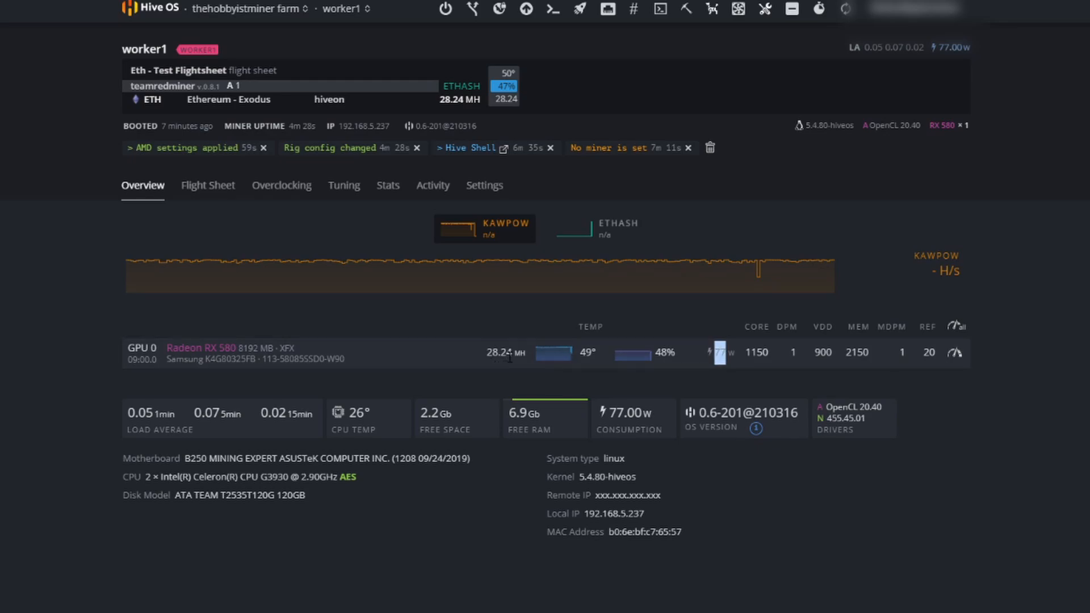
mouse_move(958, 327)
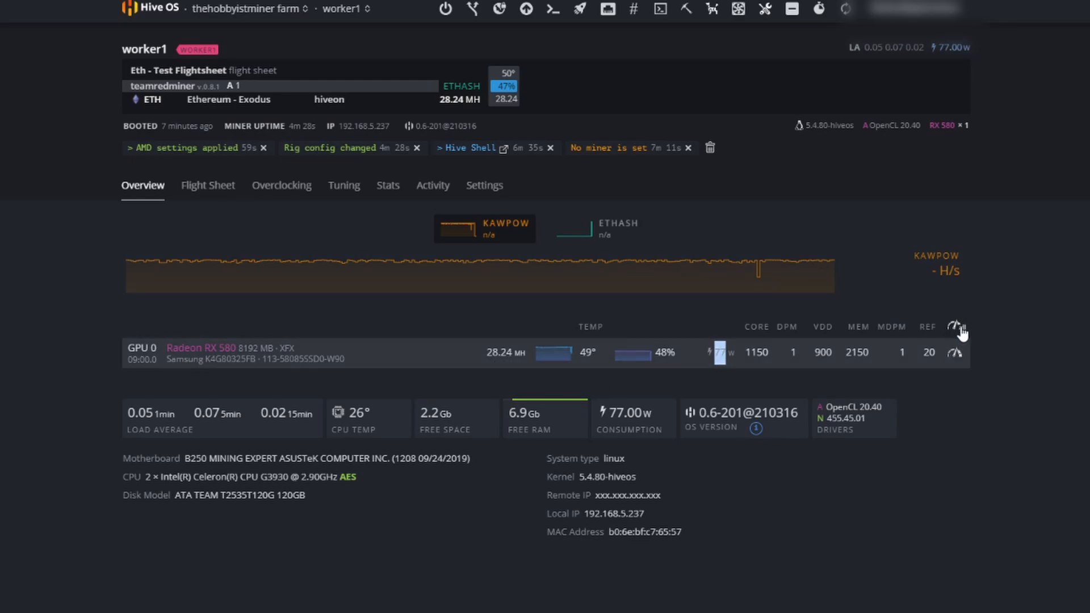
Reopen the GPU's overclocking settings and browse the 8192 MB RX 580 ethash presets
left_click(955, 327)
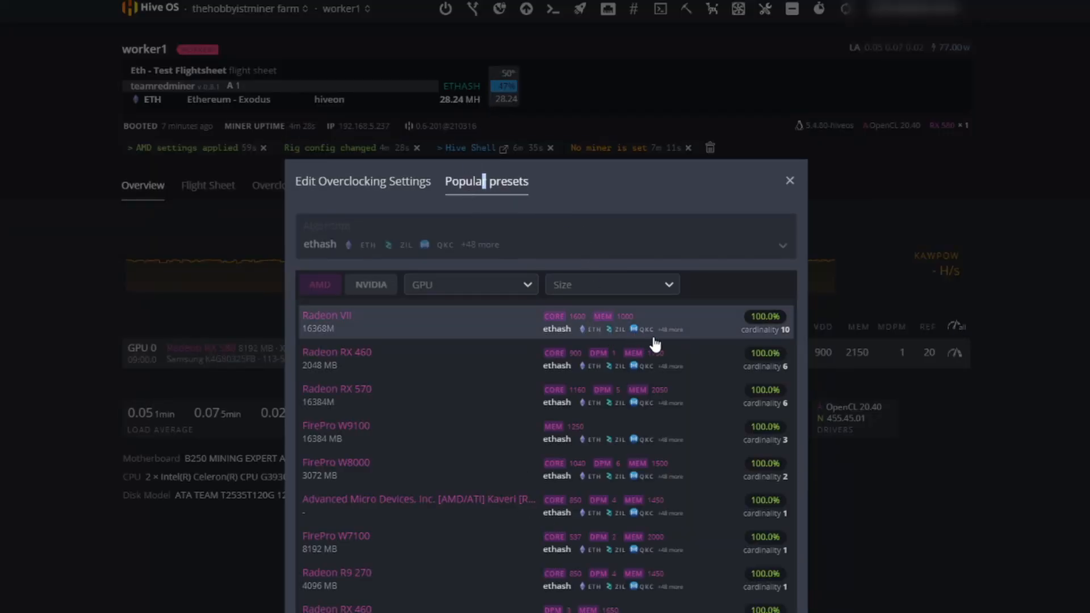
mouse_move(656, 403)
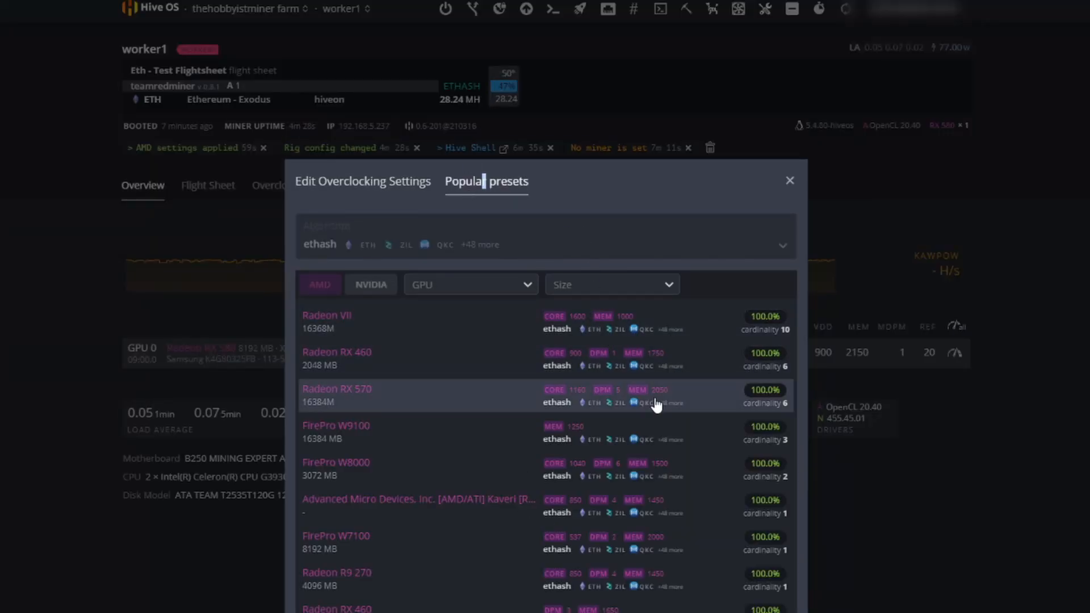
left_click(610, 280)
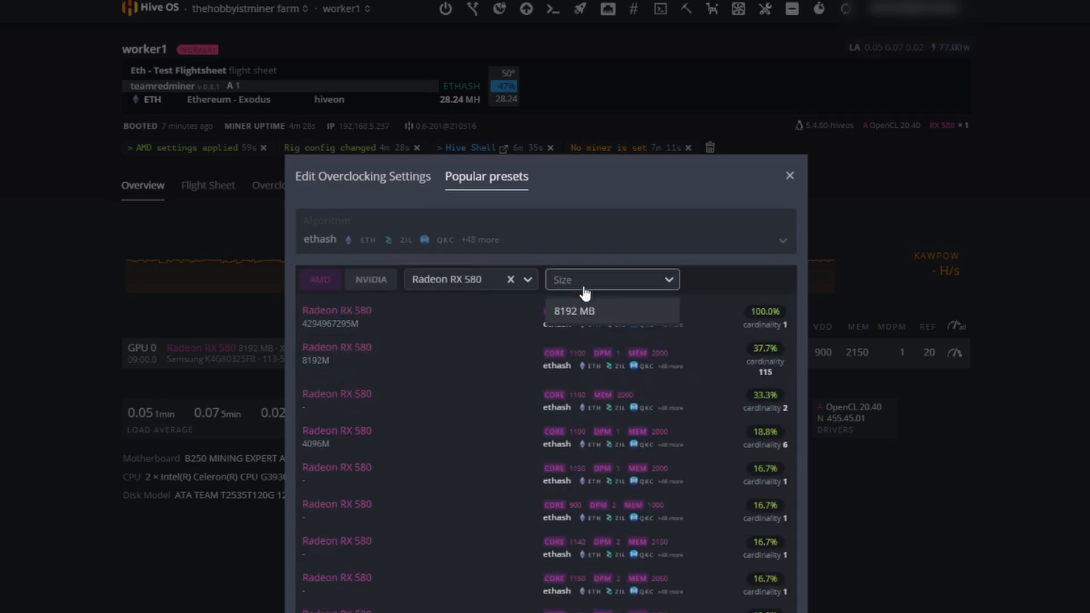
left_click(573, 311)
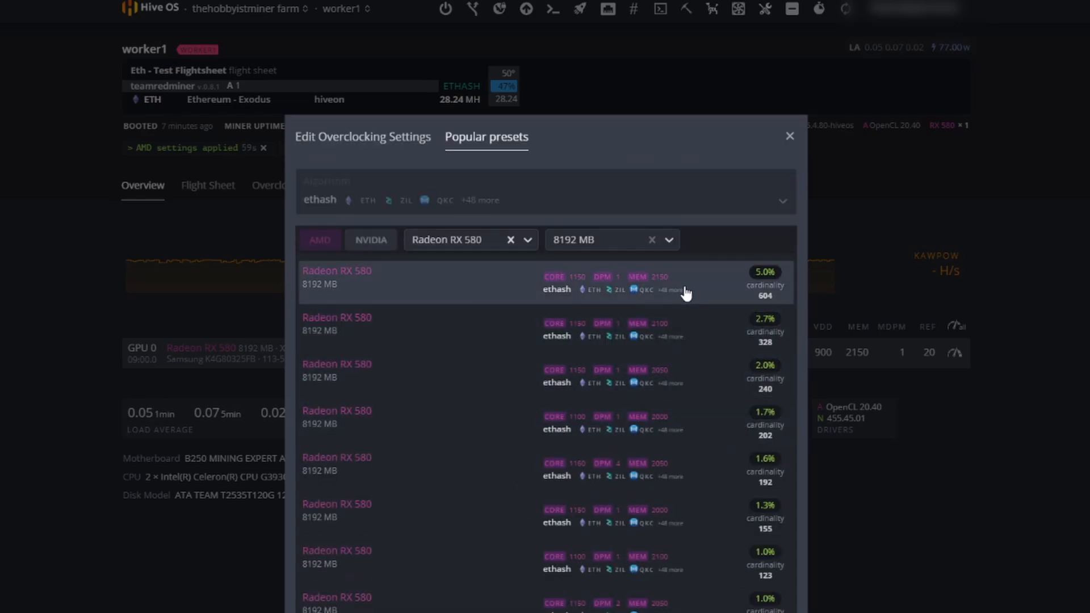
mouse_move(675, 290)
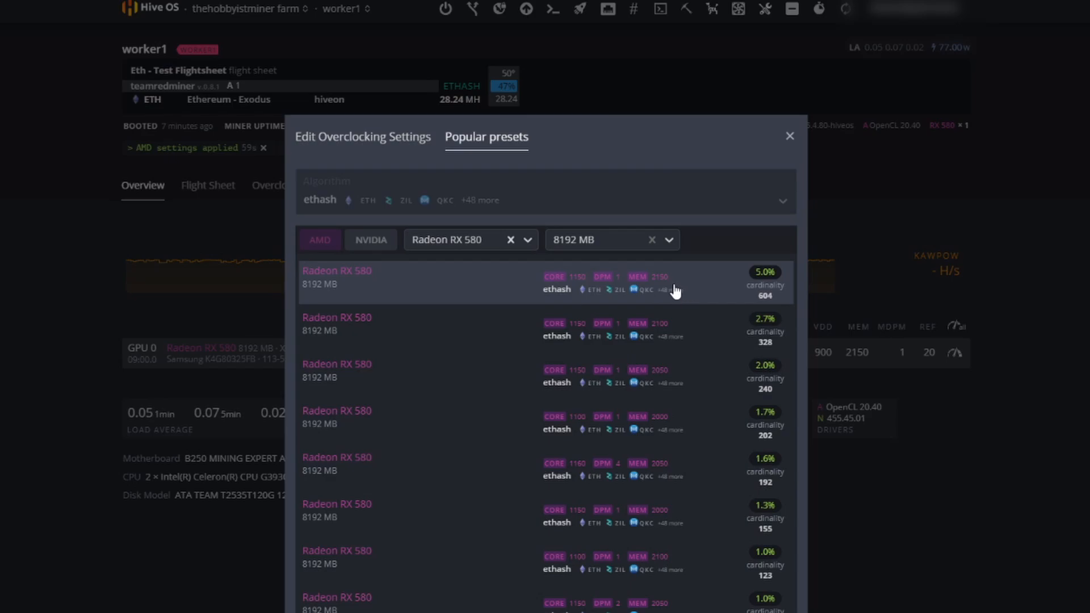
mouse_move(666, 287)
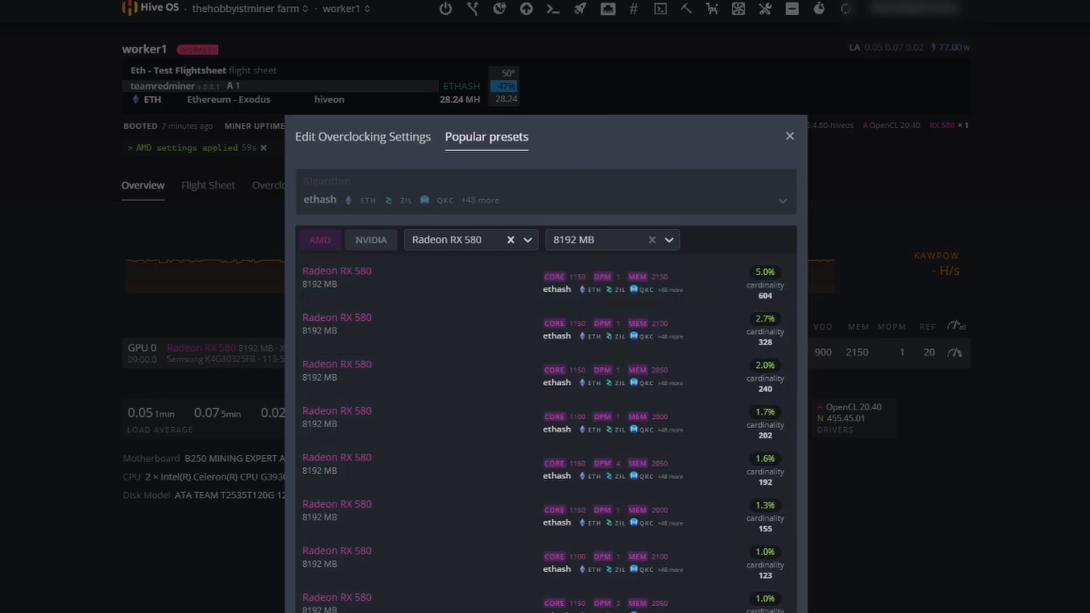
scroll("down", 3)
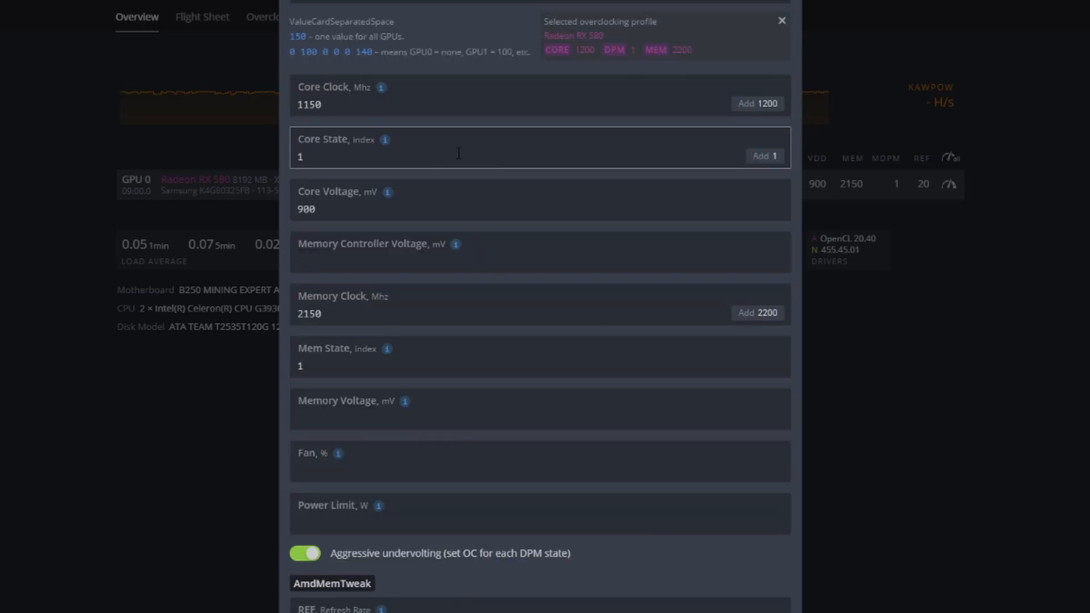
Apply the preset's 1200 core clock and enter 890 mV core voltage
left_click(756, 102)
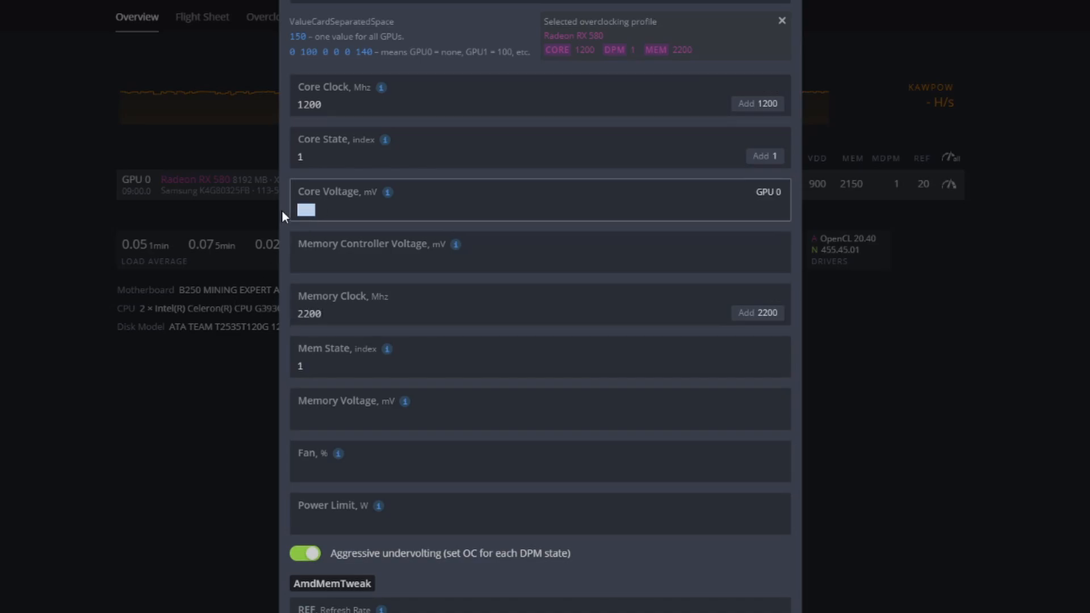
type("89")
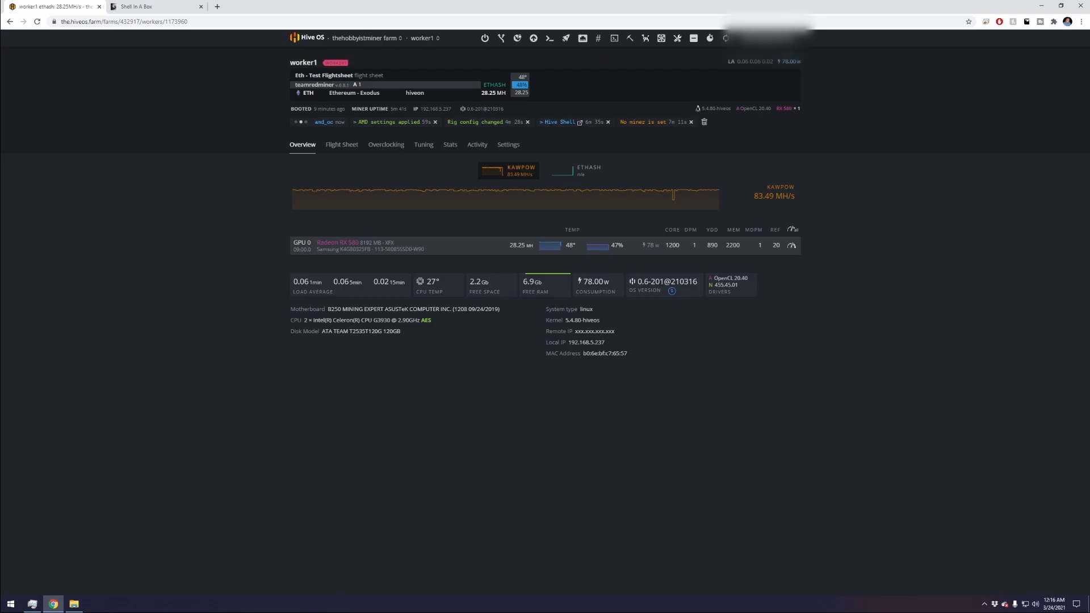
left_click(139, 6)
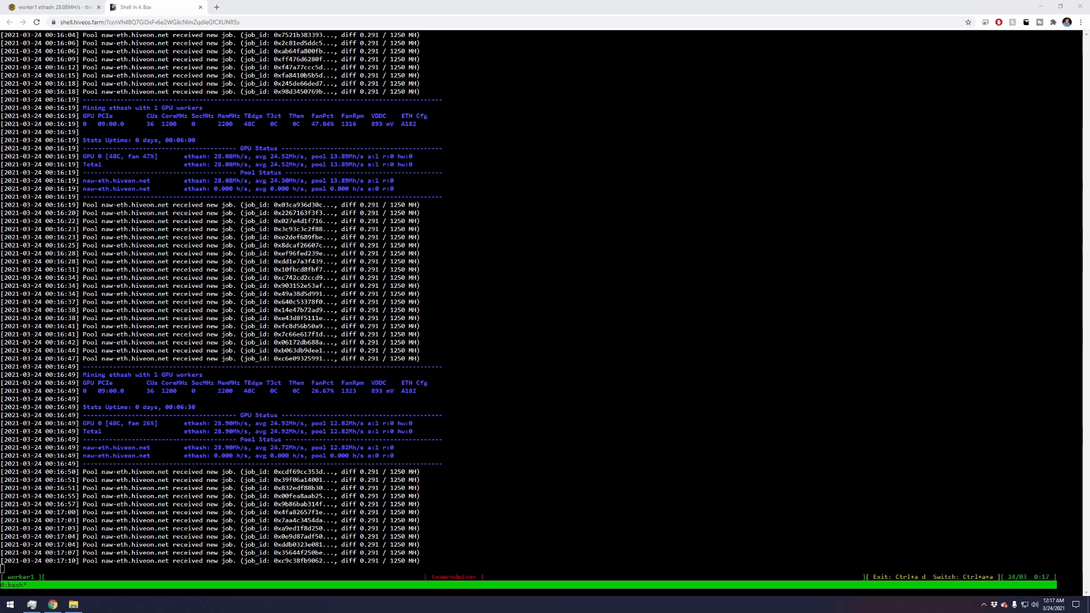
scroll("down", 3)
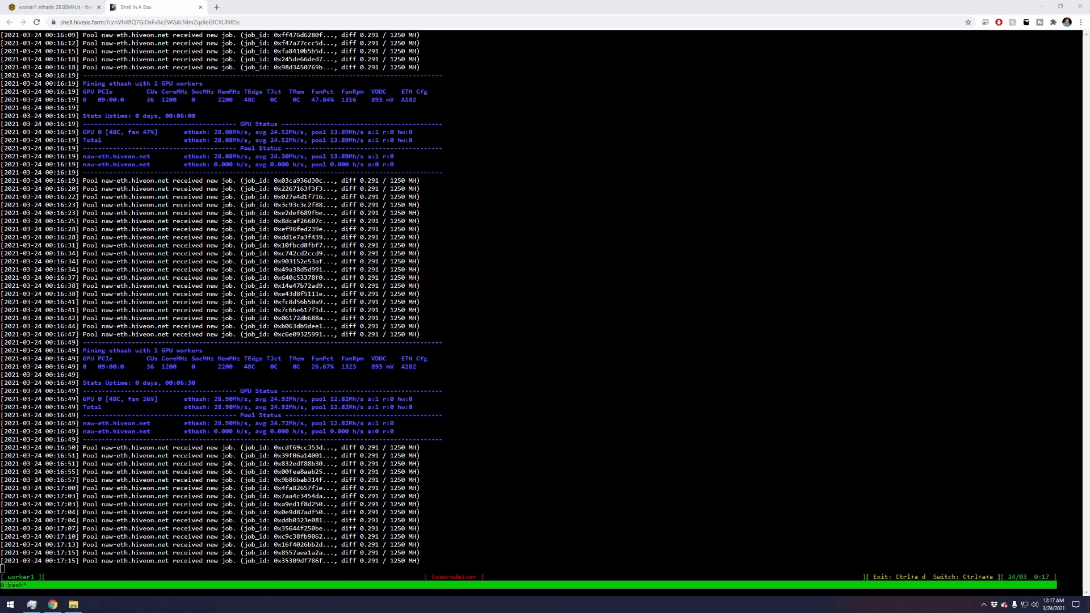
left_click(49, 7)
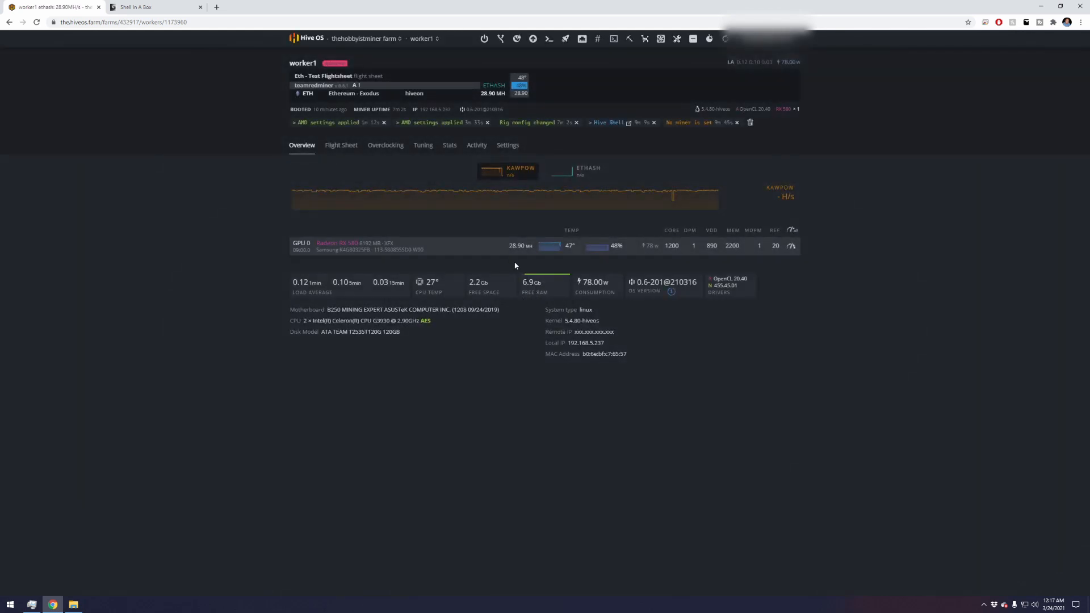
mouse_move(646, 264)
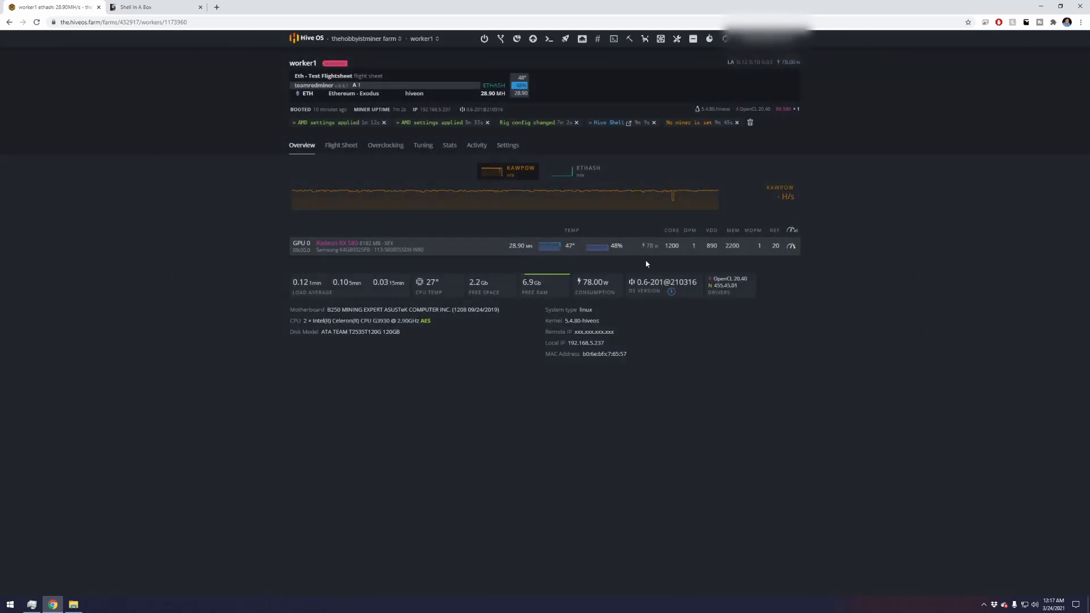
mouse_move(795, 235)
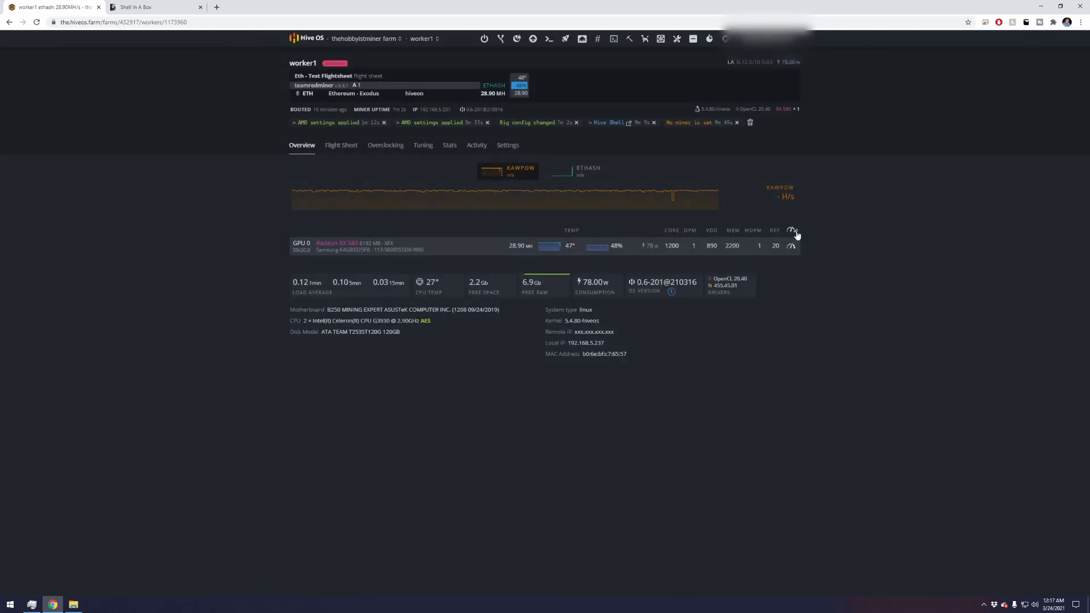
left_click(792, 230)
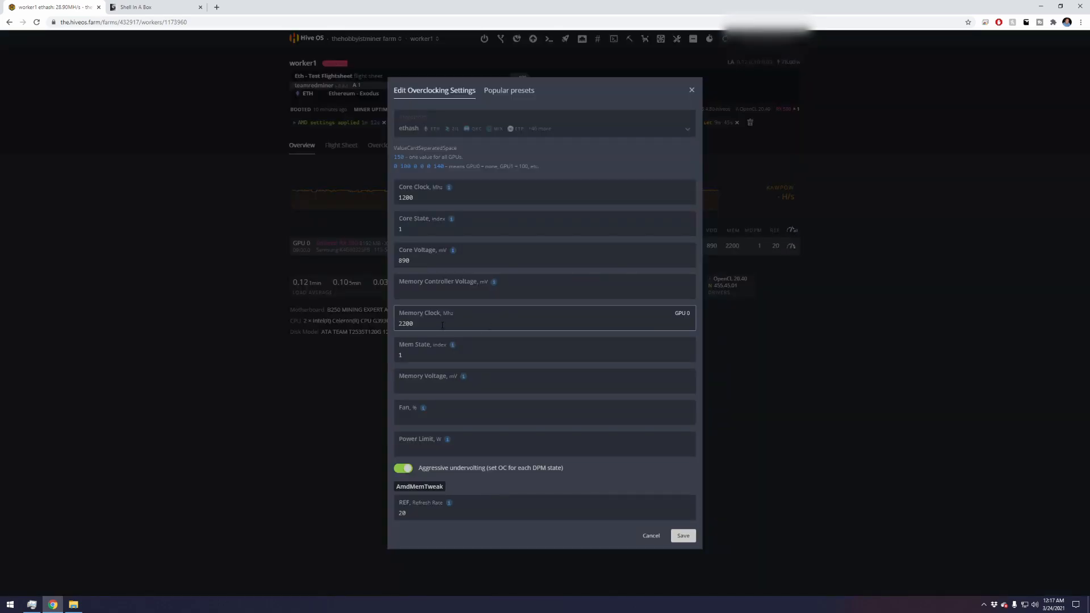
left_click(545, 286)
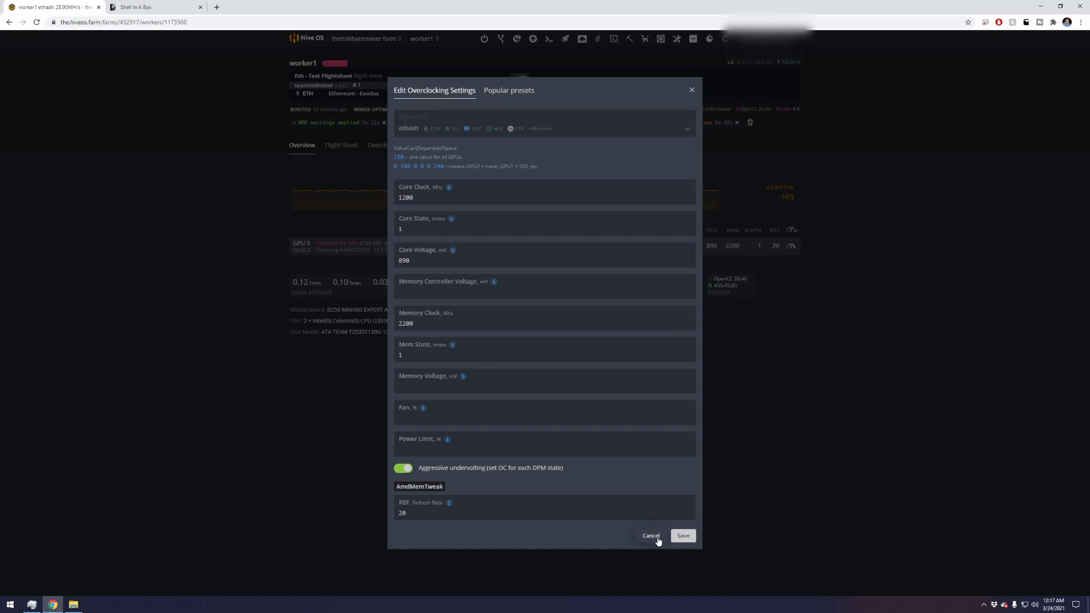
left_click(650, 535)
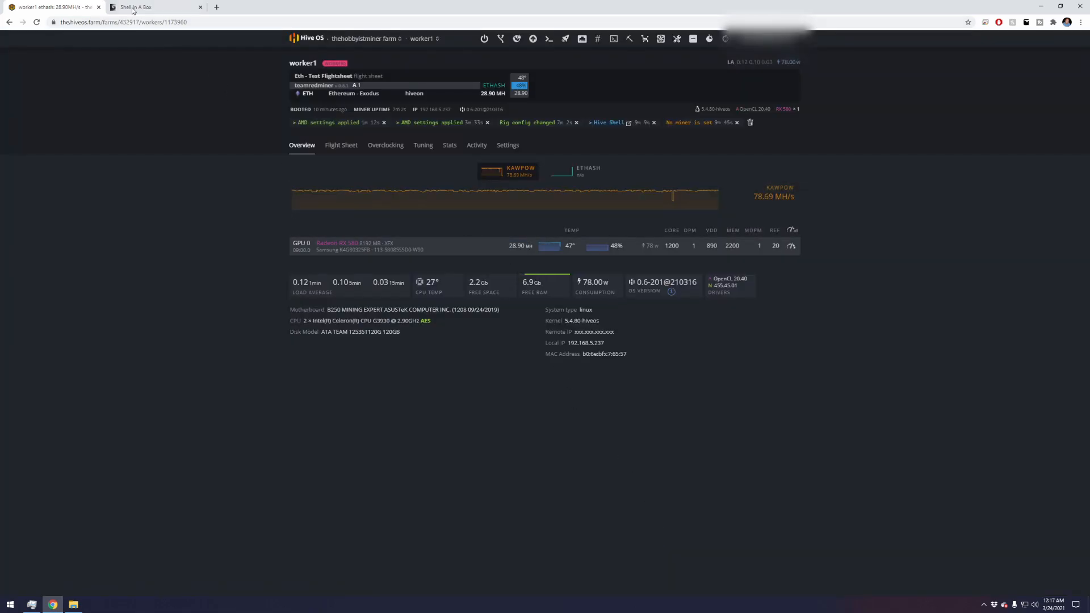
mouse_move(139, 7)
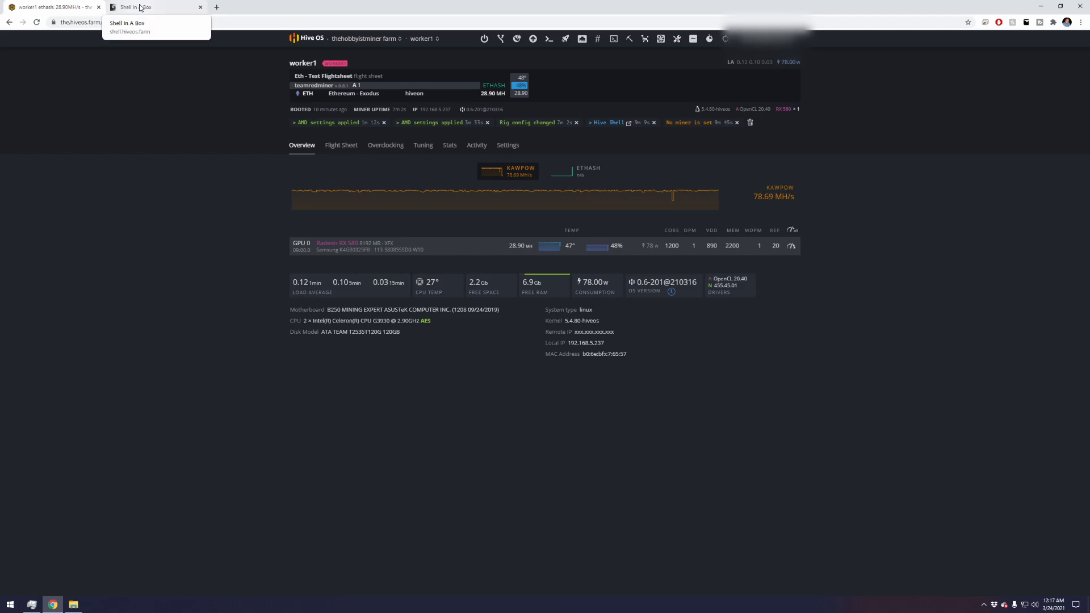
left_click(55, 7)
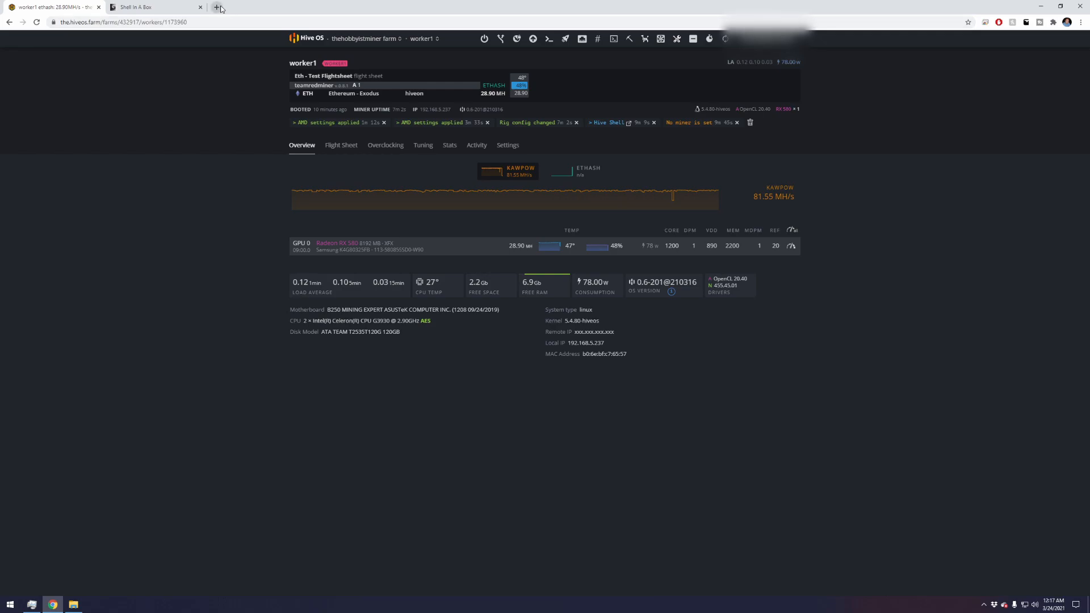
mouse_move(218, 6)
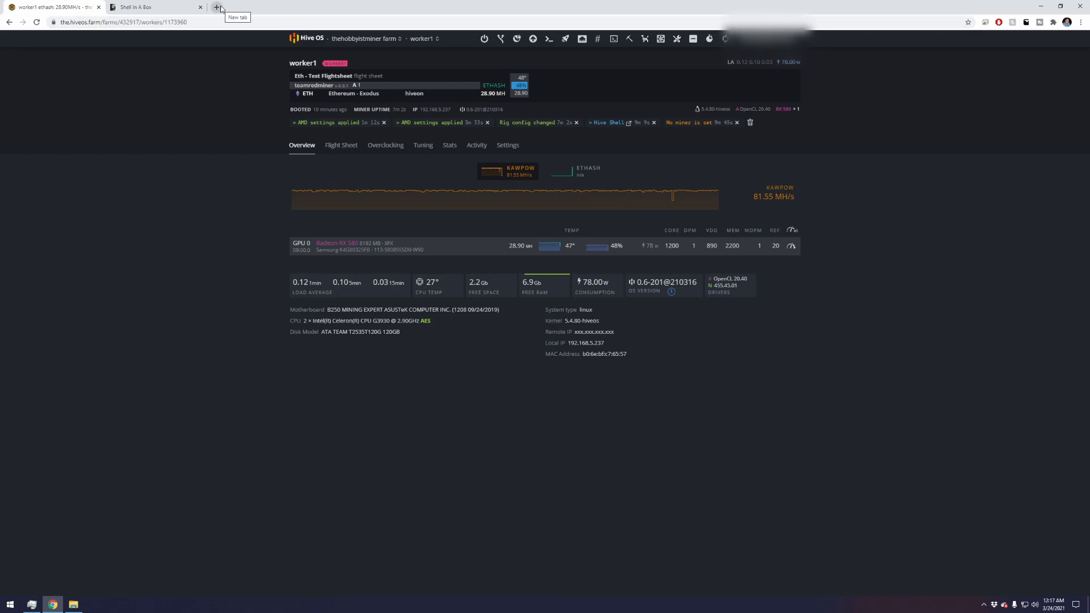
On whattomine.com, enter one RX 580 and fill its defaults (Ethash 30.50 Mh/s, 130 W)
type("what")
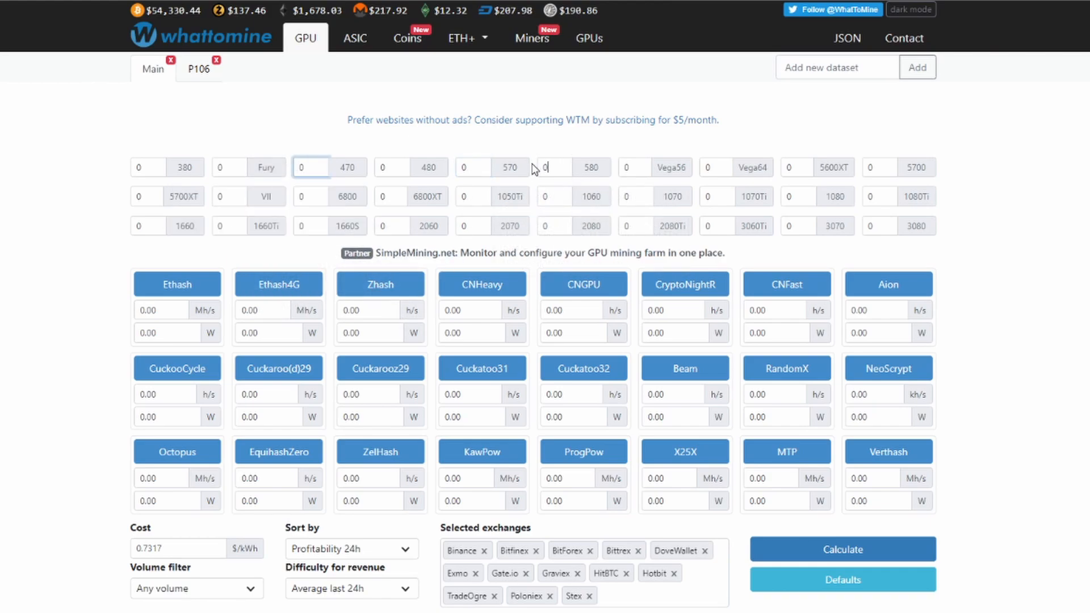
type("1")
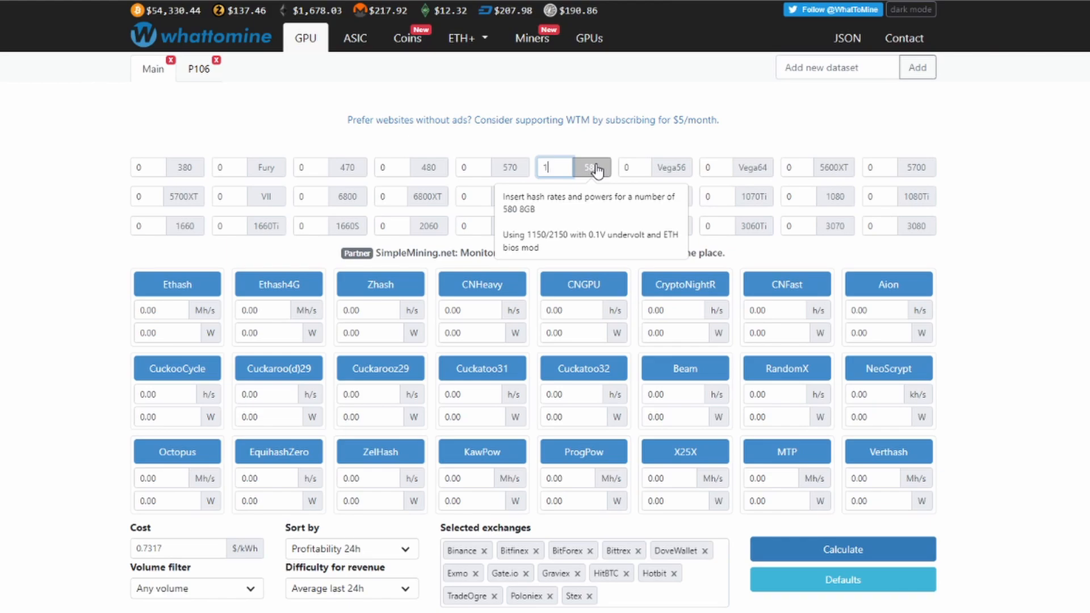
left_click(590, 167)
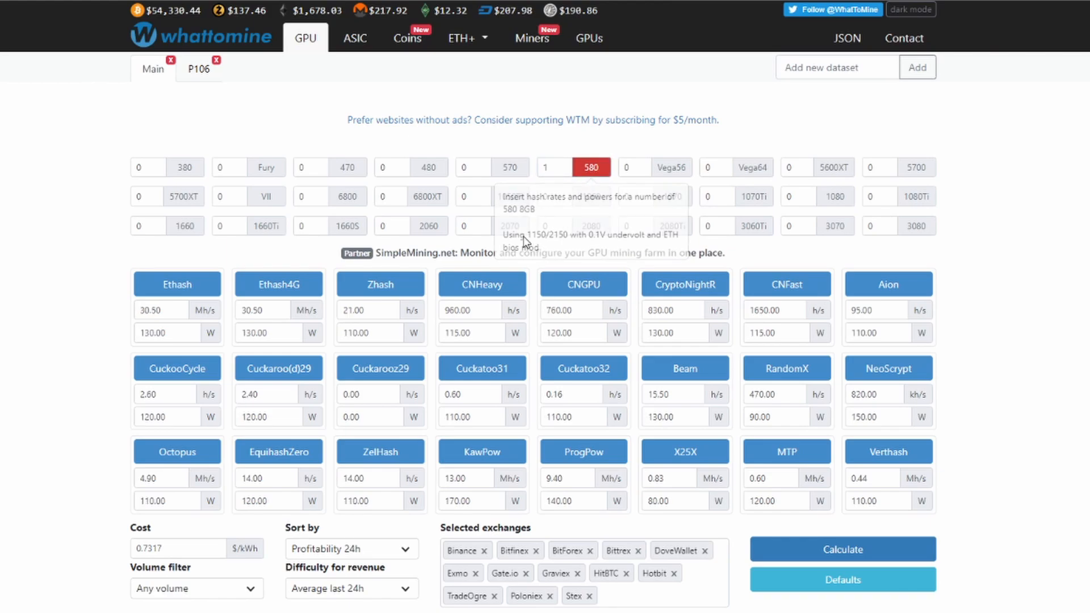
left_click(262, 309)
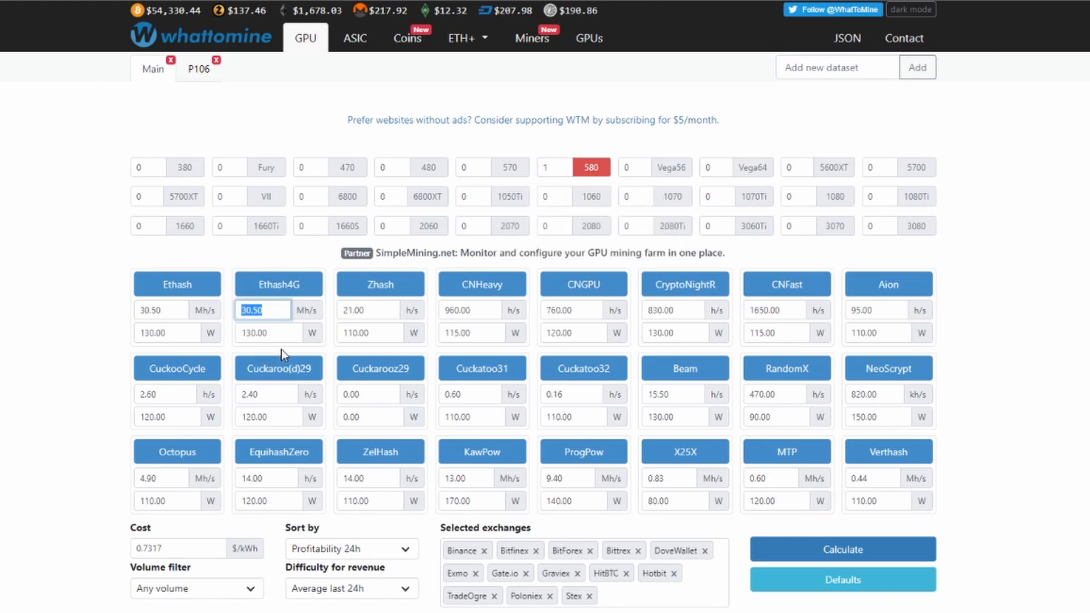
left_click(160, 309)
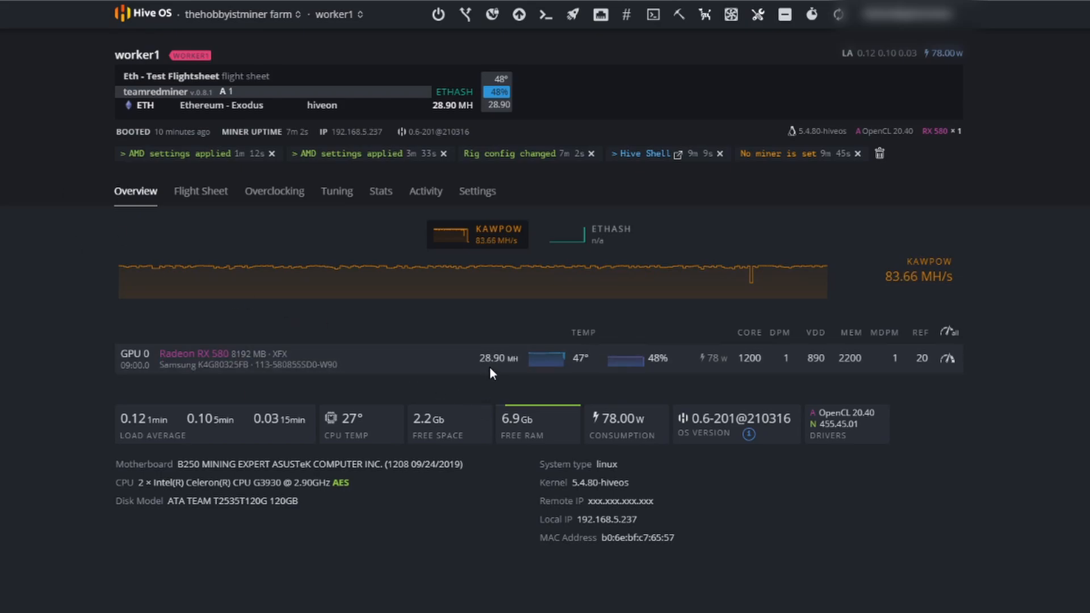
mouse_move(495, 390)
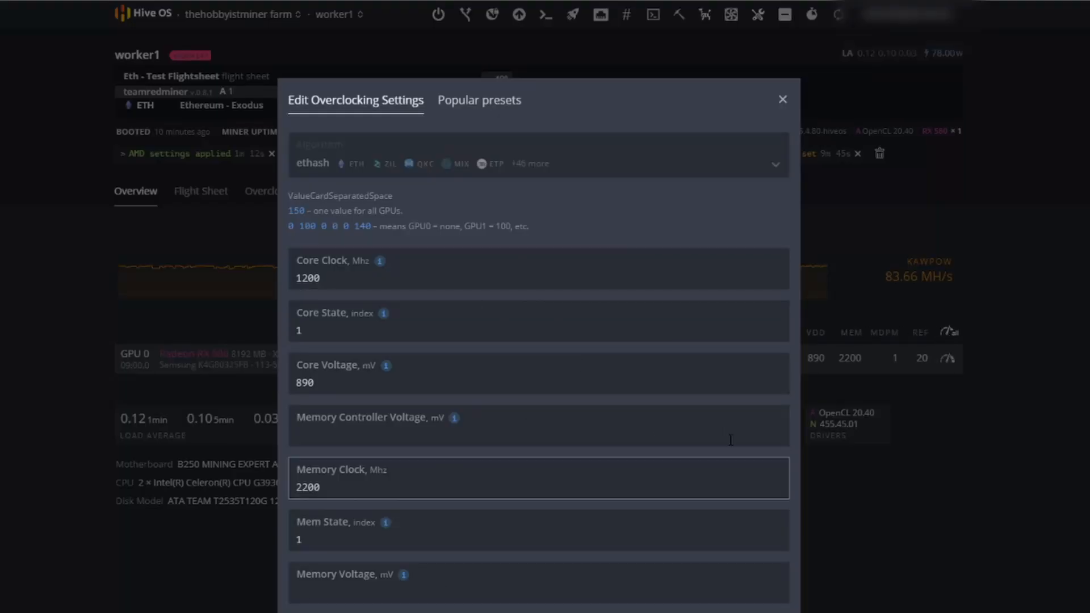
left_click(538, 424)
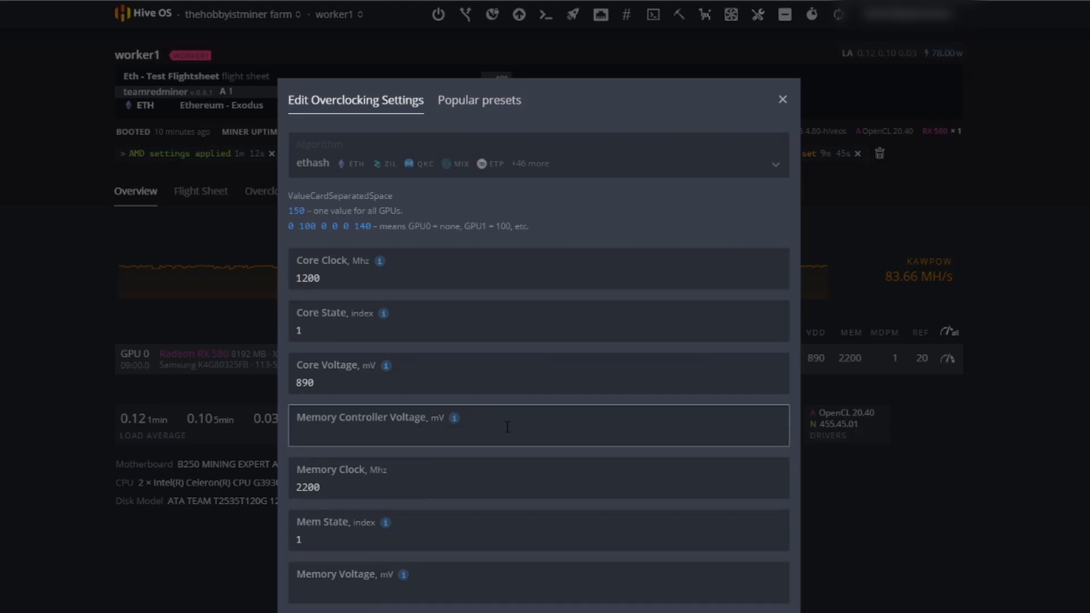
left_click(782, 99)
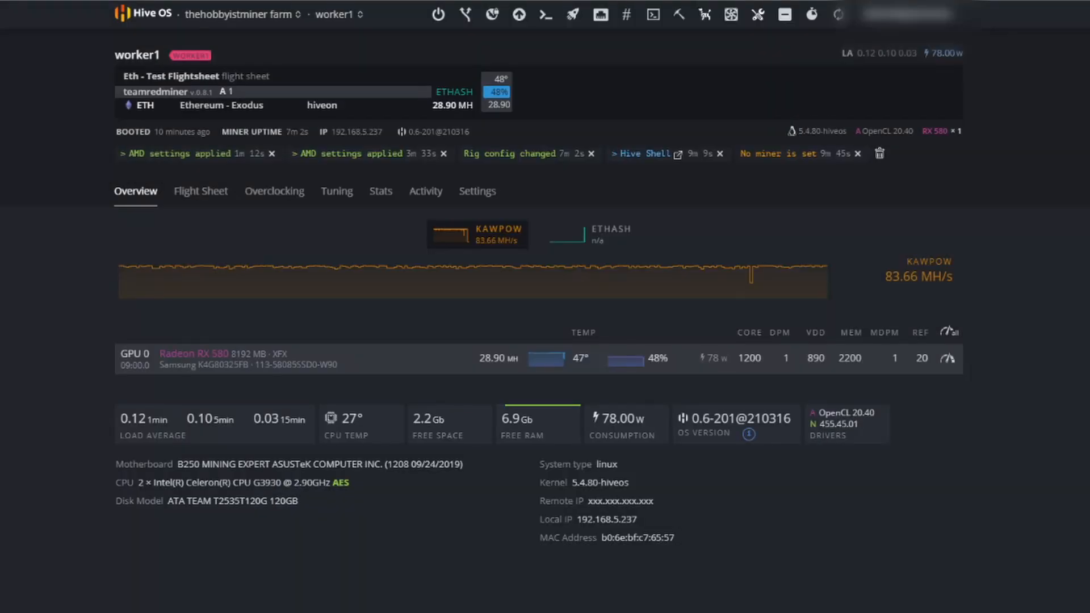